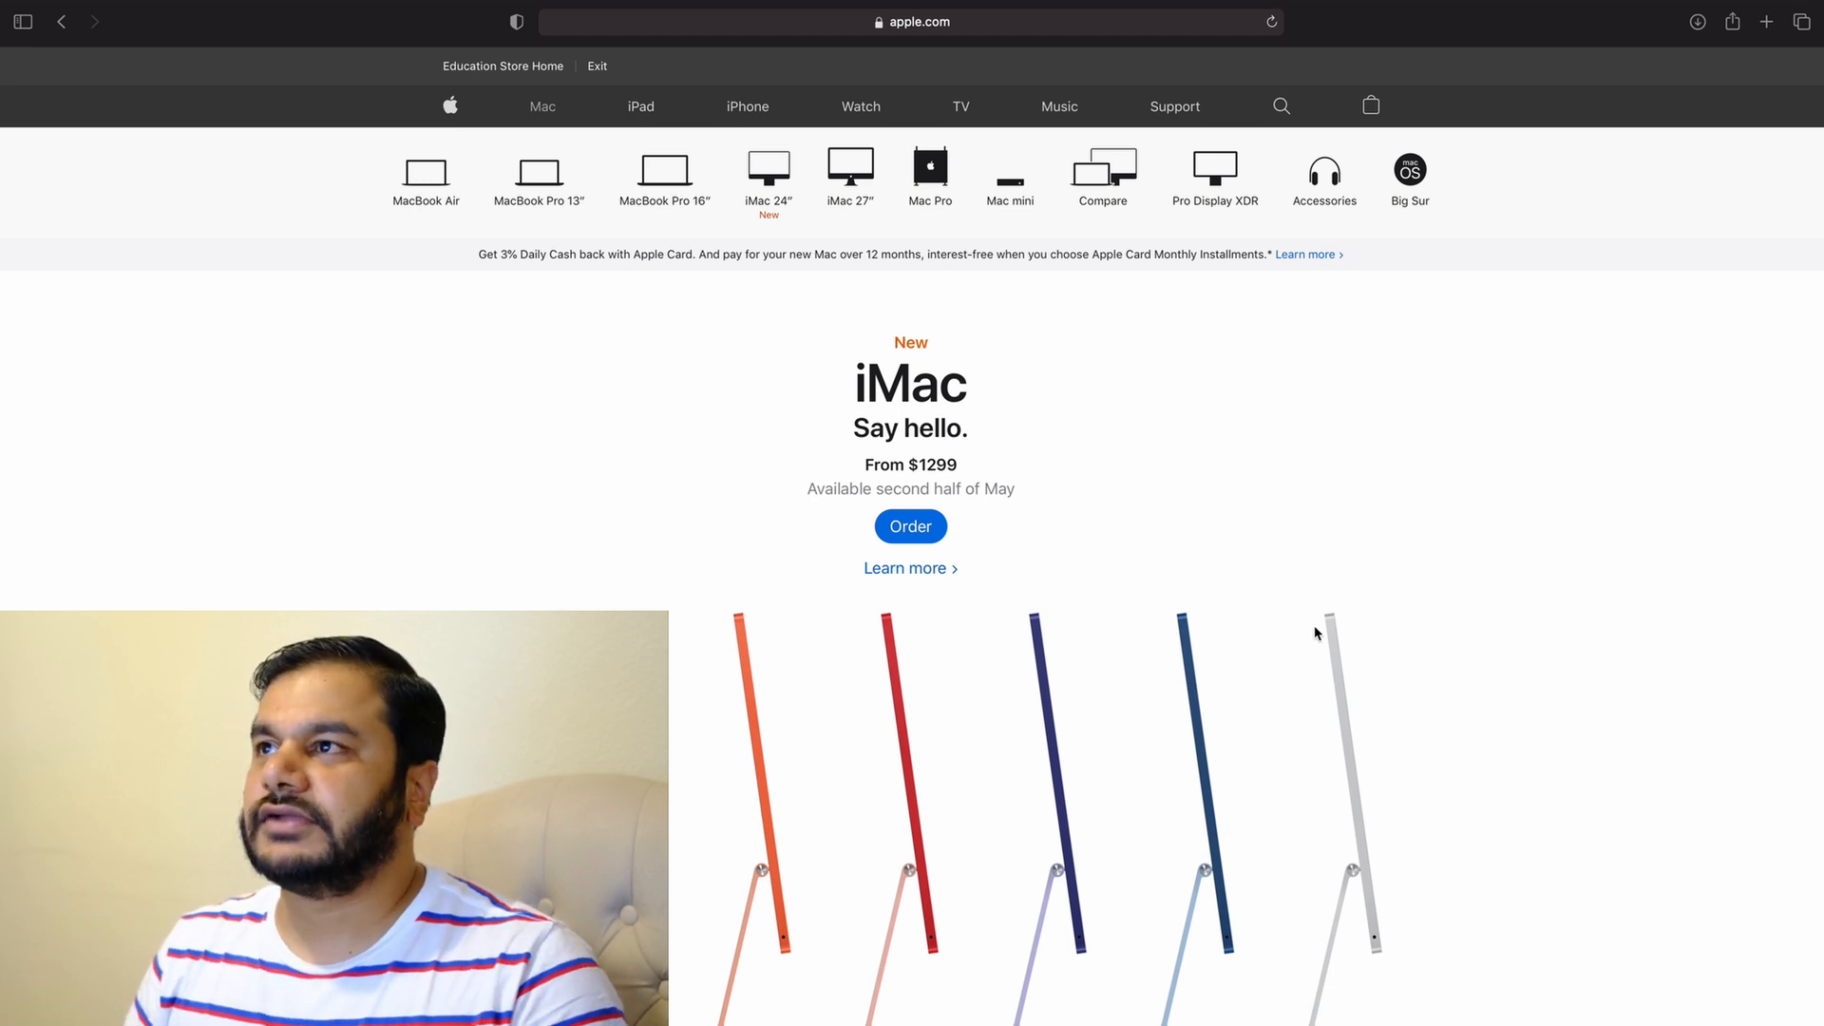
{"action": "mouse_move", "coordinate": [1010, 191]}
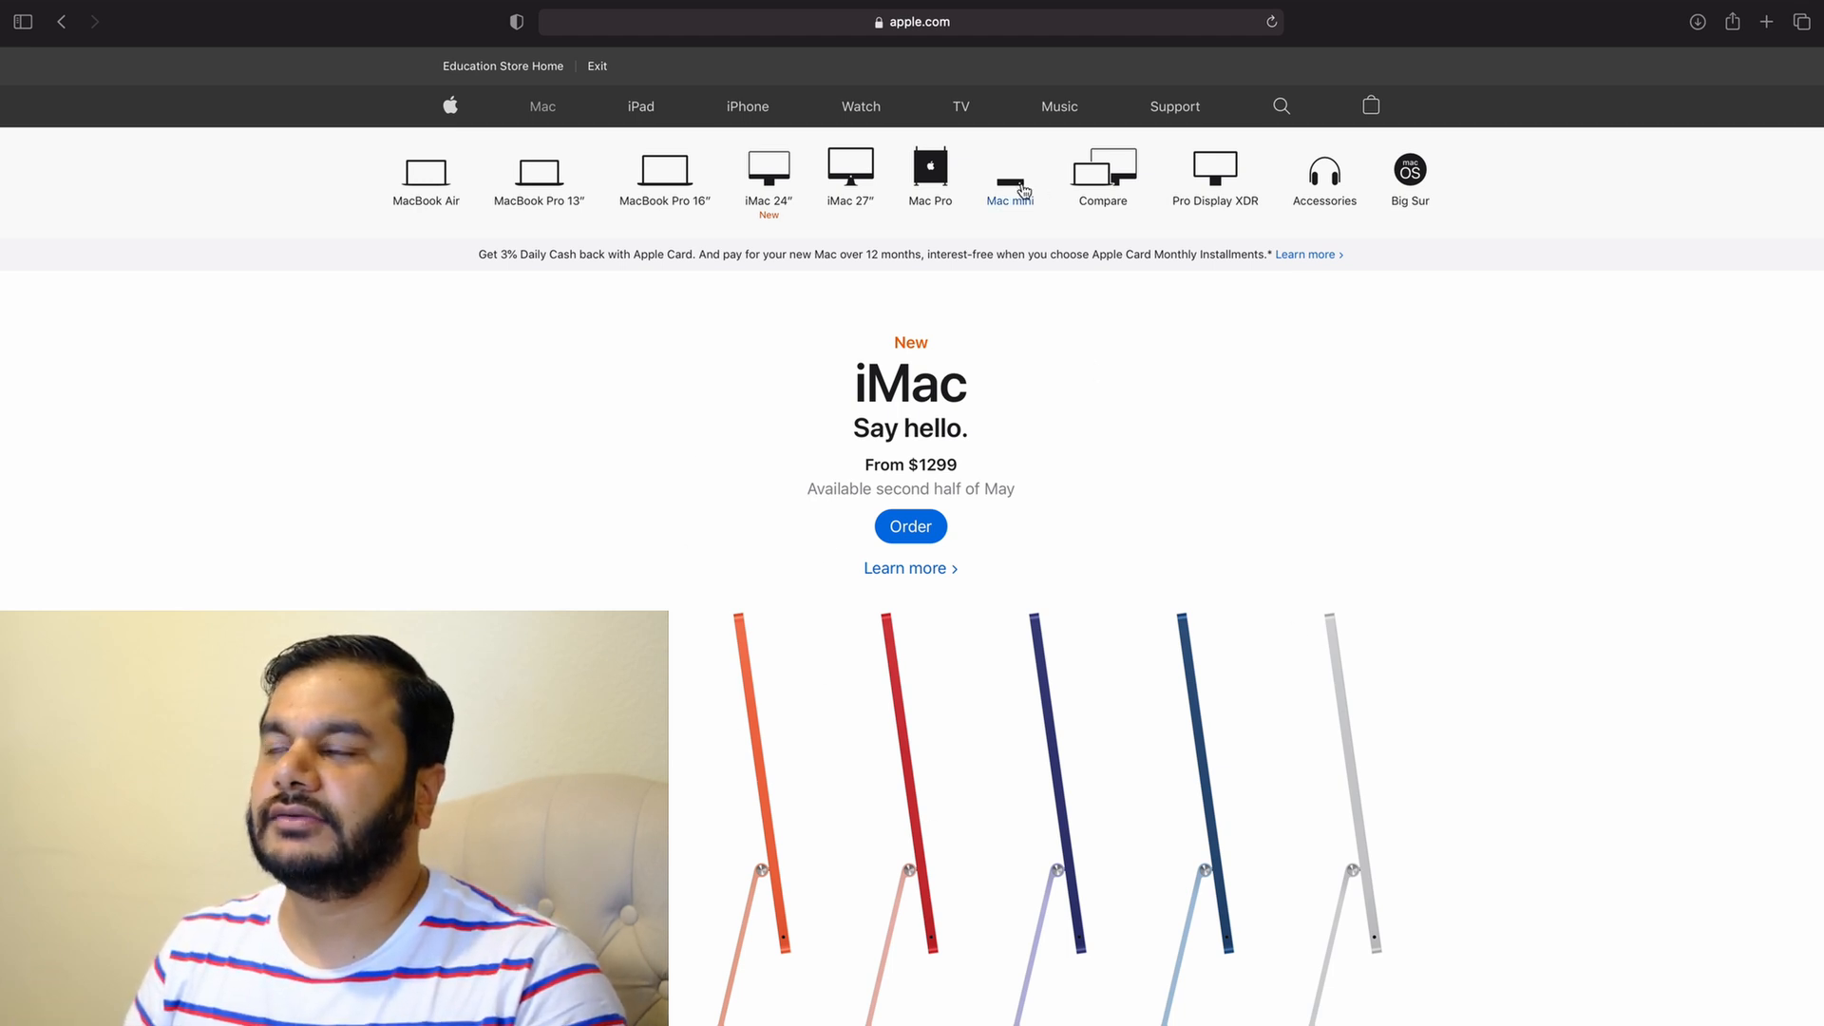
Go to the Mac mini buy page and select the $849 512GB M1 model.
{"action": "left_click", "coordinate": [1009, 175]}
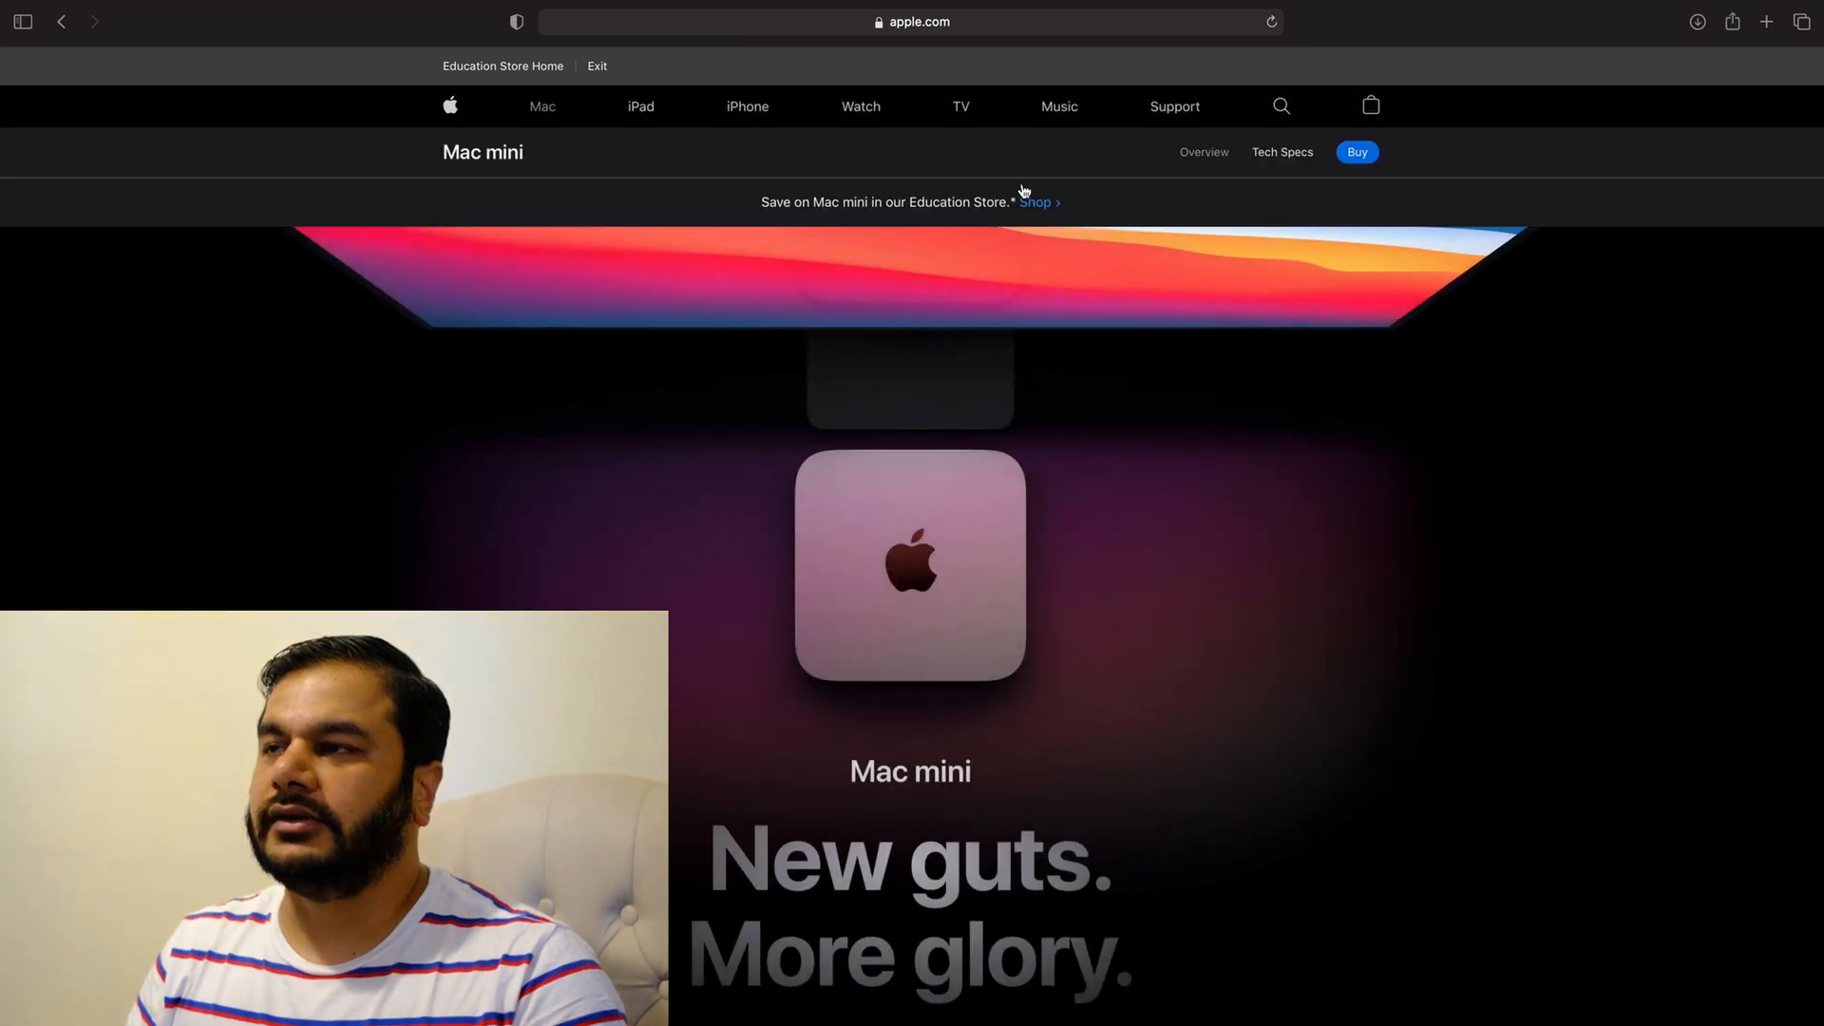
{"action": "left_click", "coordinate": [1357, 151]}
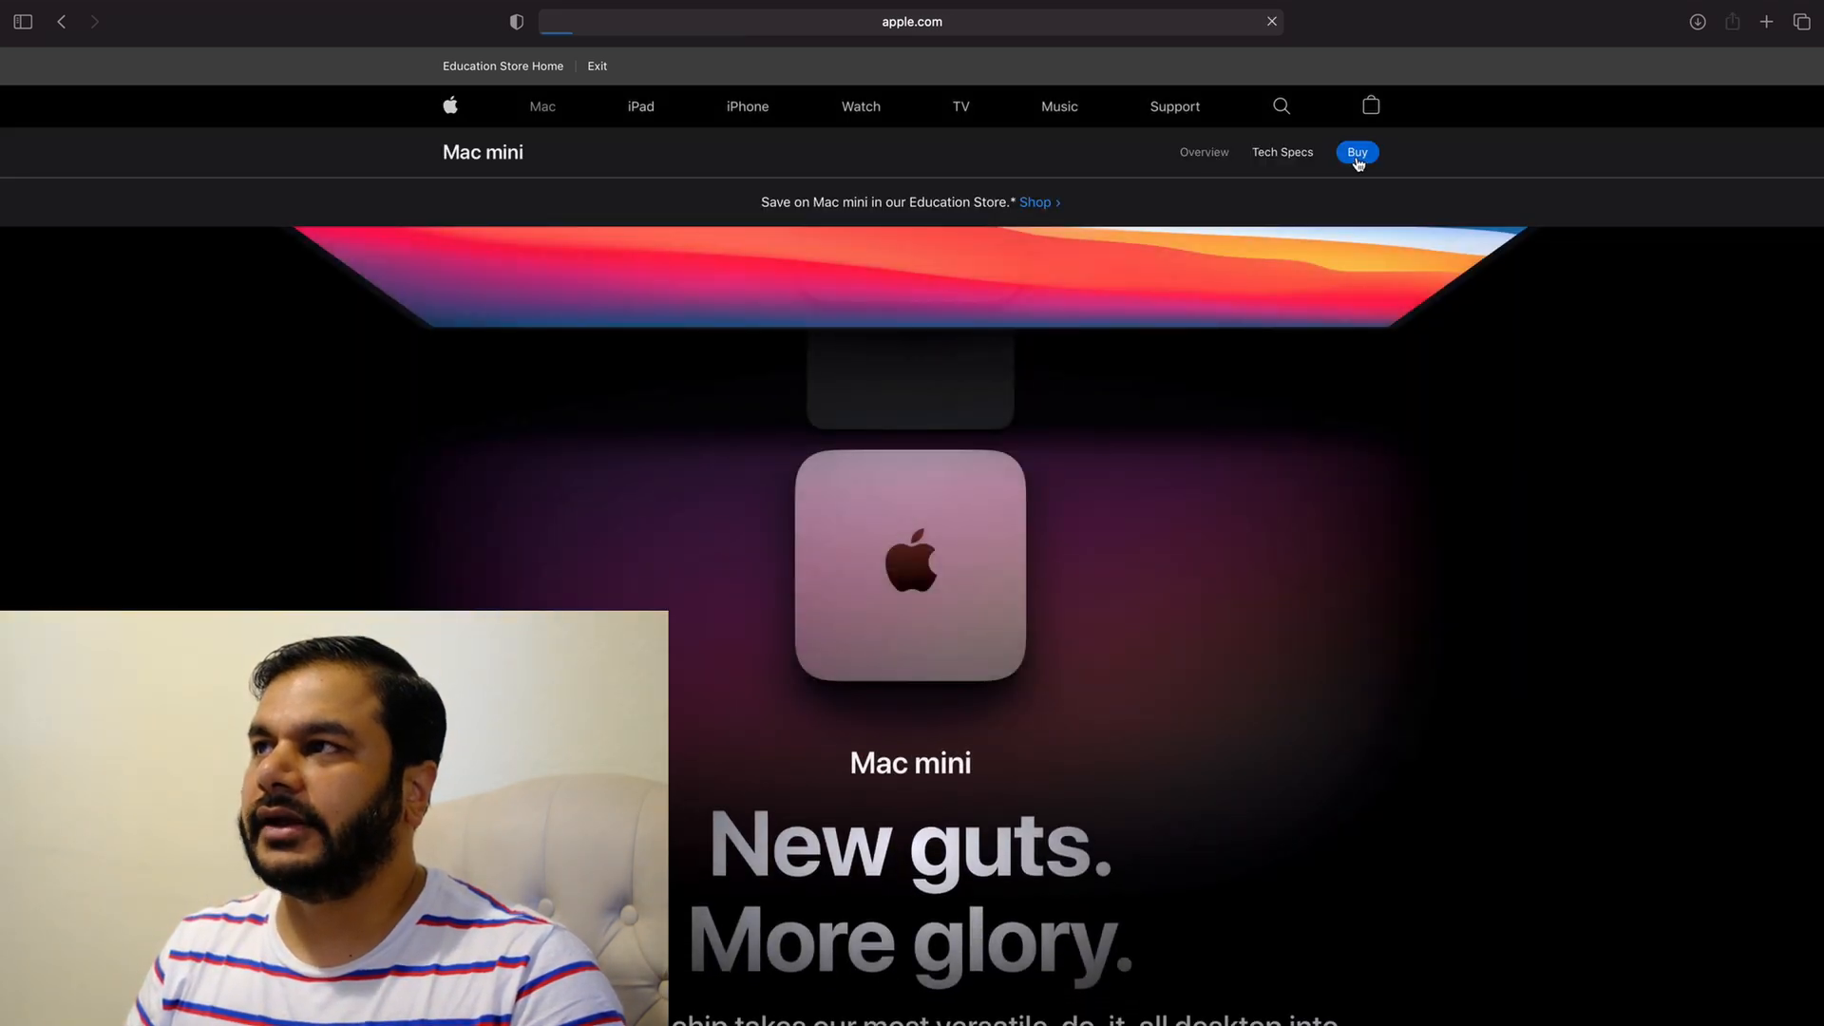
{"action": "left_click", "coordinate": [1357, 151]}
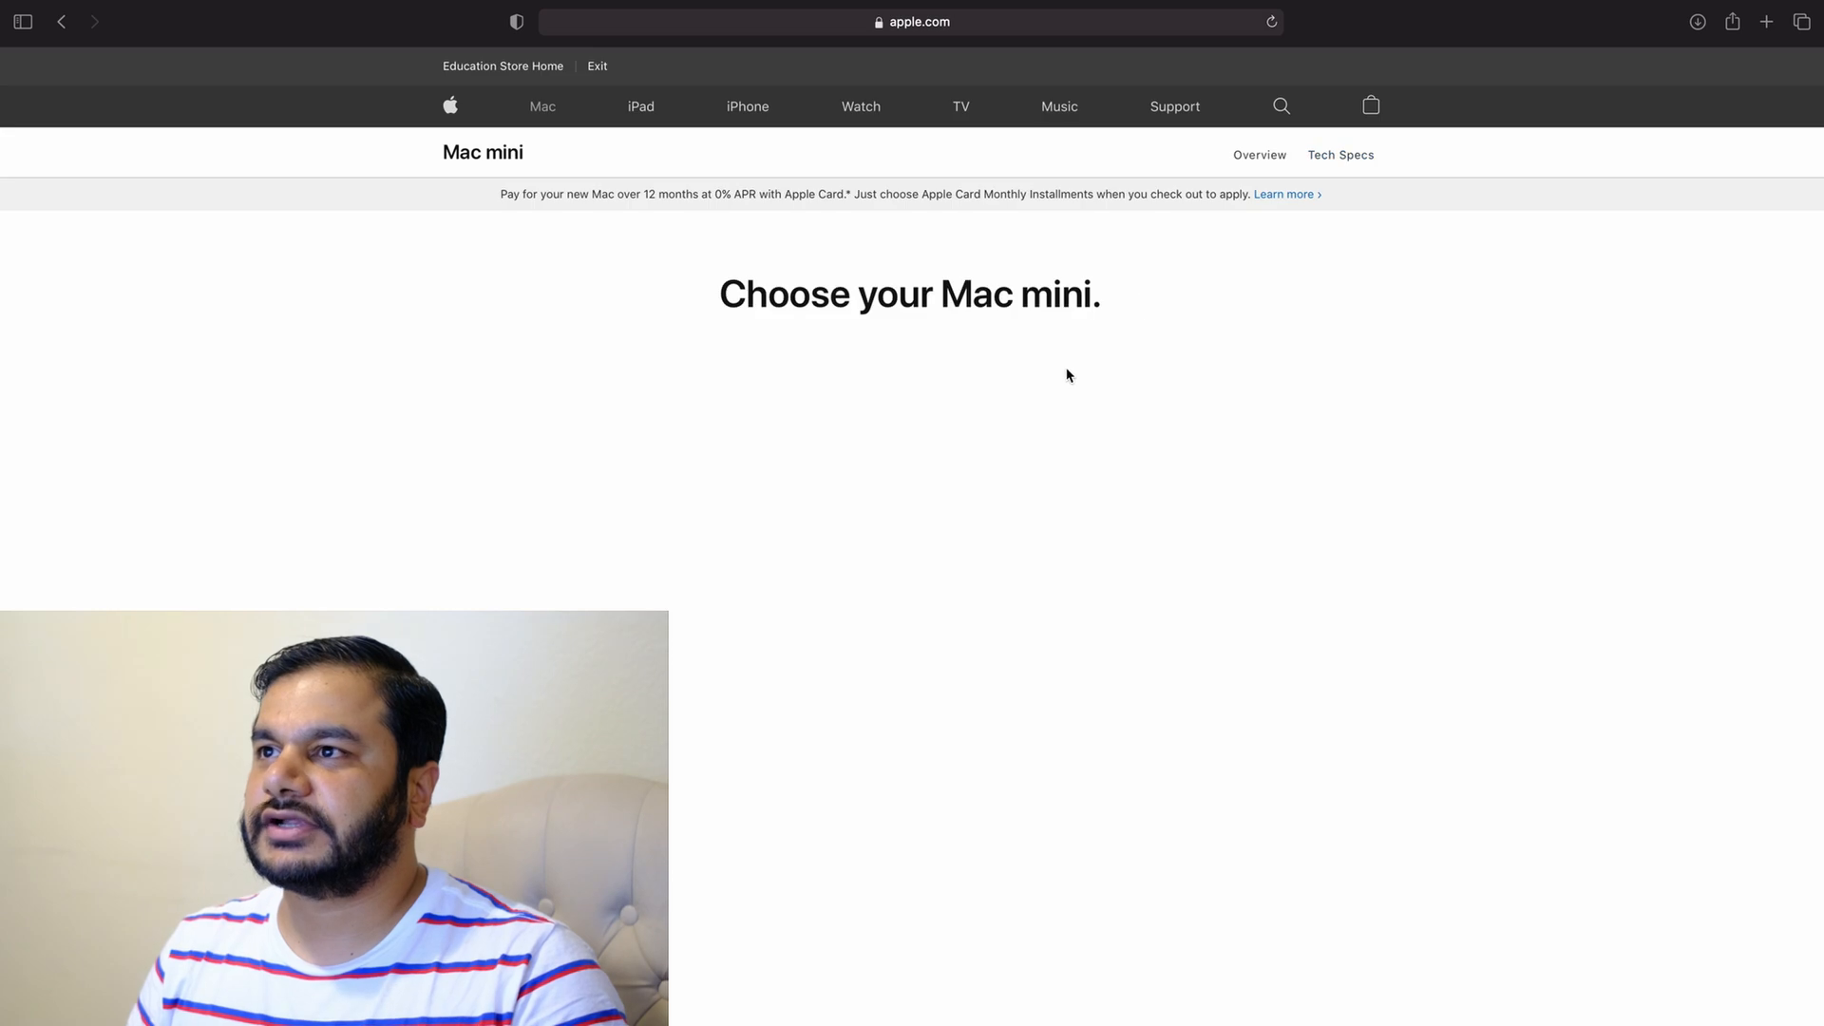
{"action": "scroll", "scroll_direction": "down", "scroll_amount": 3}
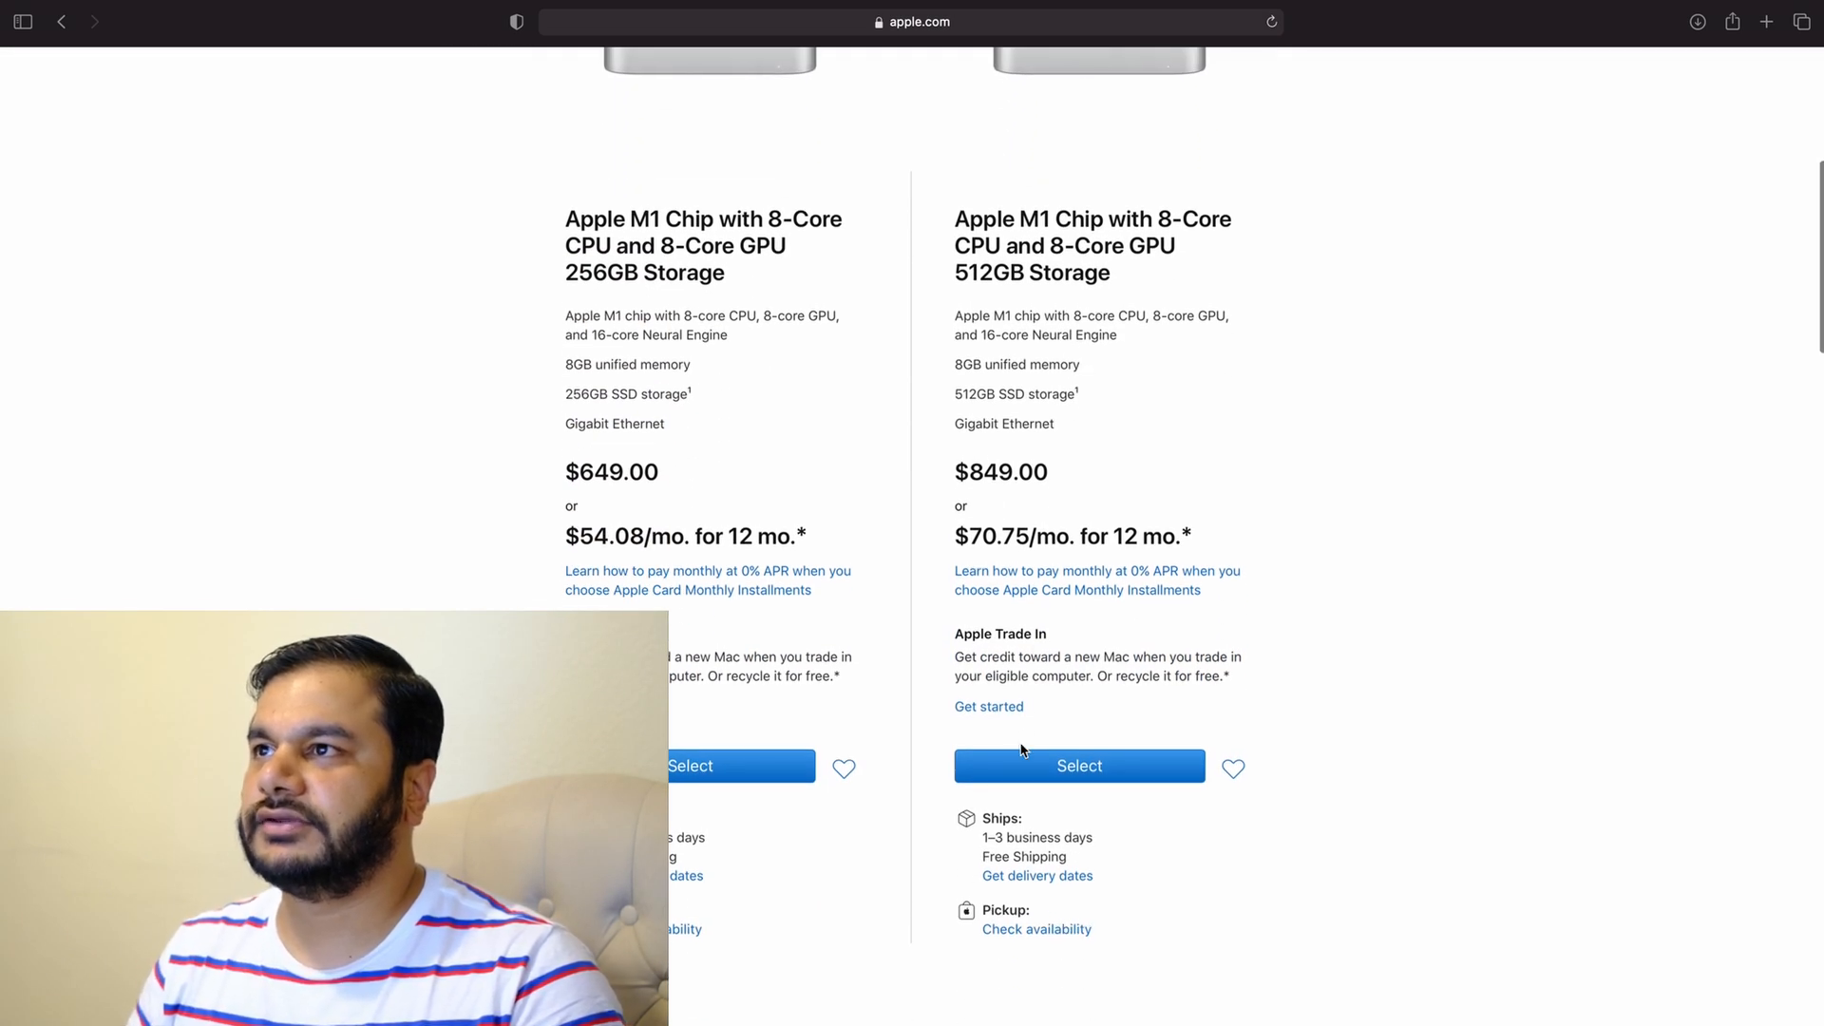
{"action": "left_click", "coordinate": [1078, 766]}
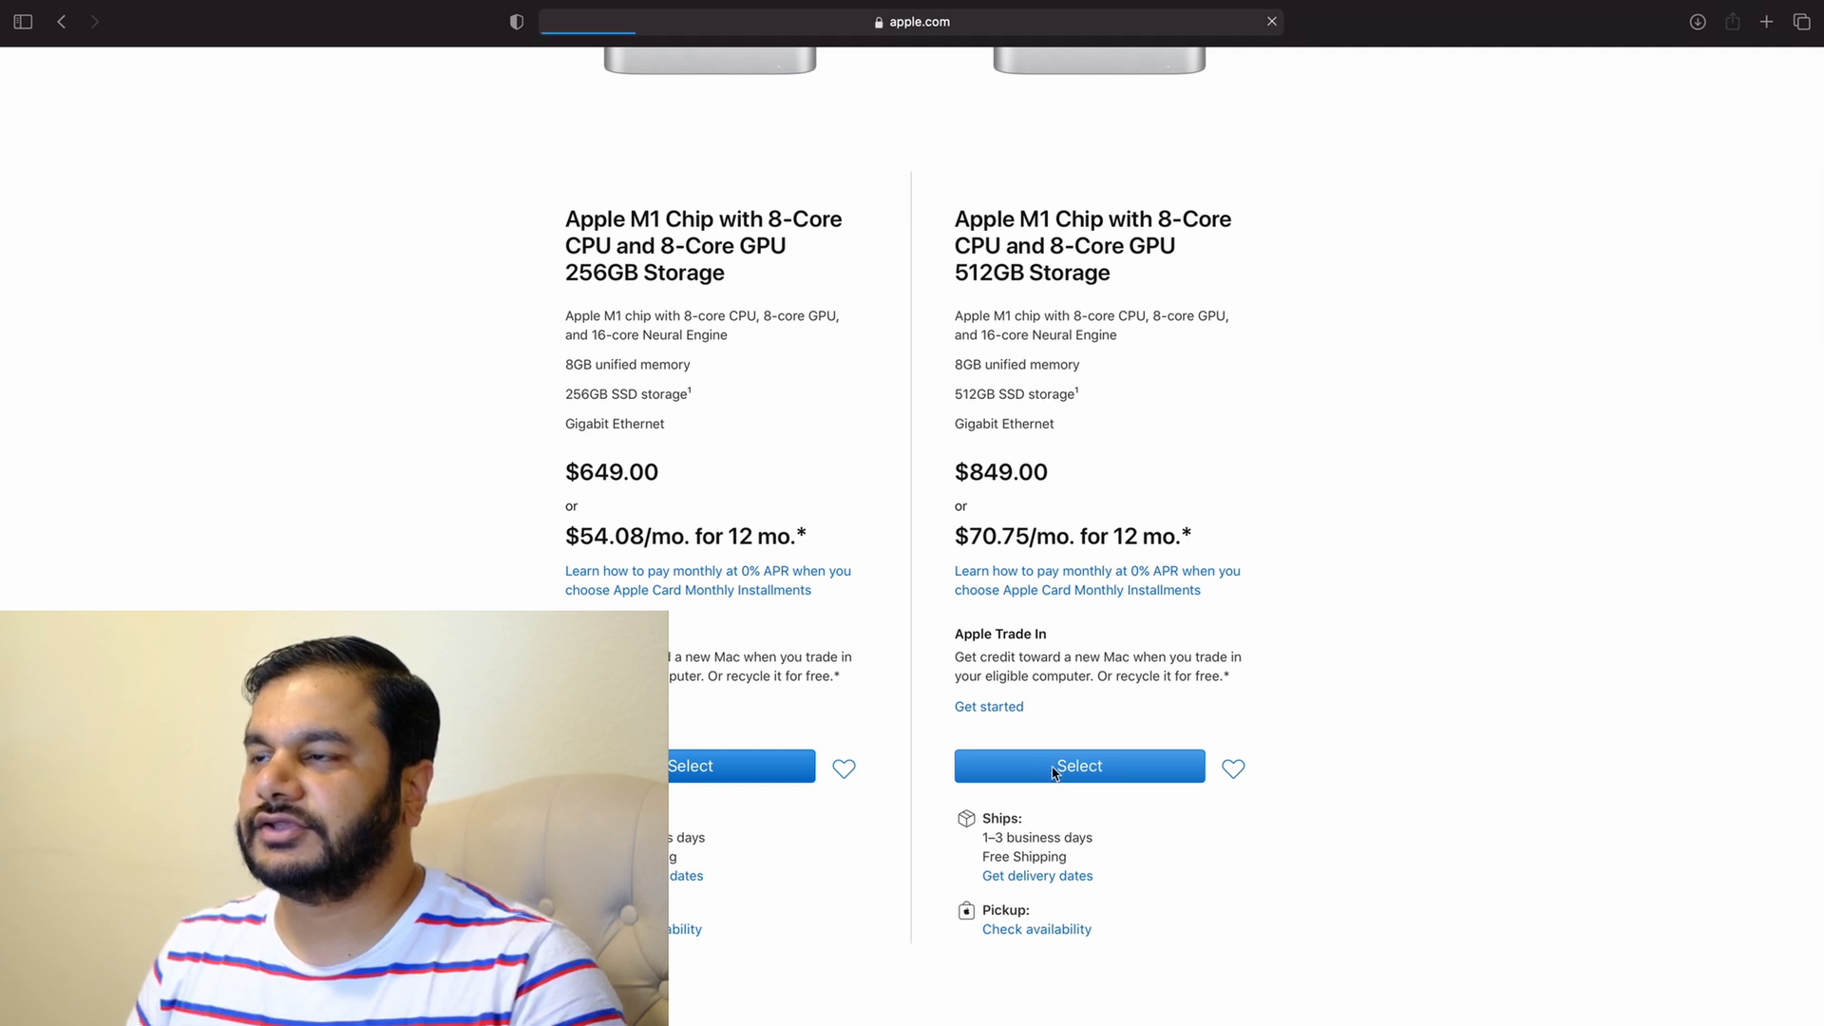
Review the customized Mac mini: 16GB memory, 2TB storage, 10 Gigabit Ethernet, $1,659.00.
{"action": "left_click", "coordinate": [1078, 765]}
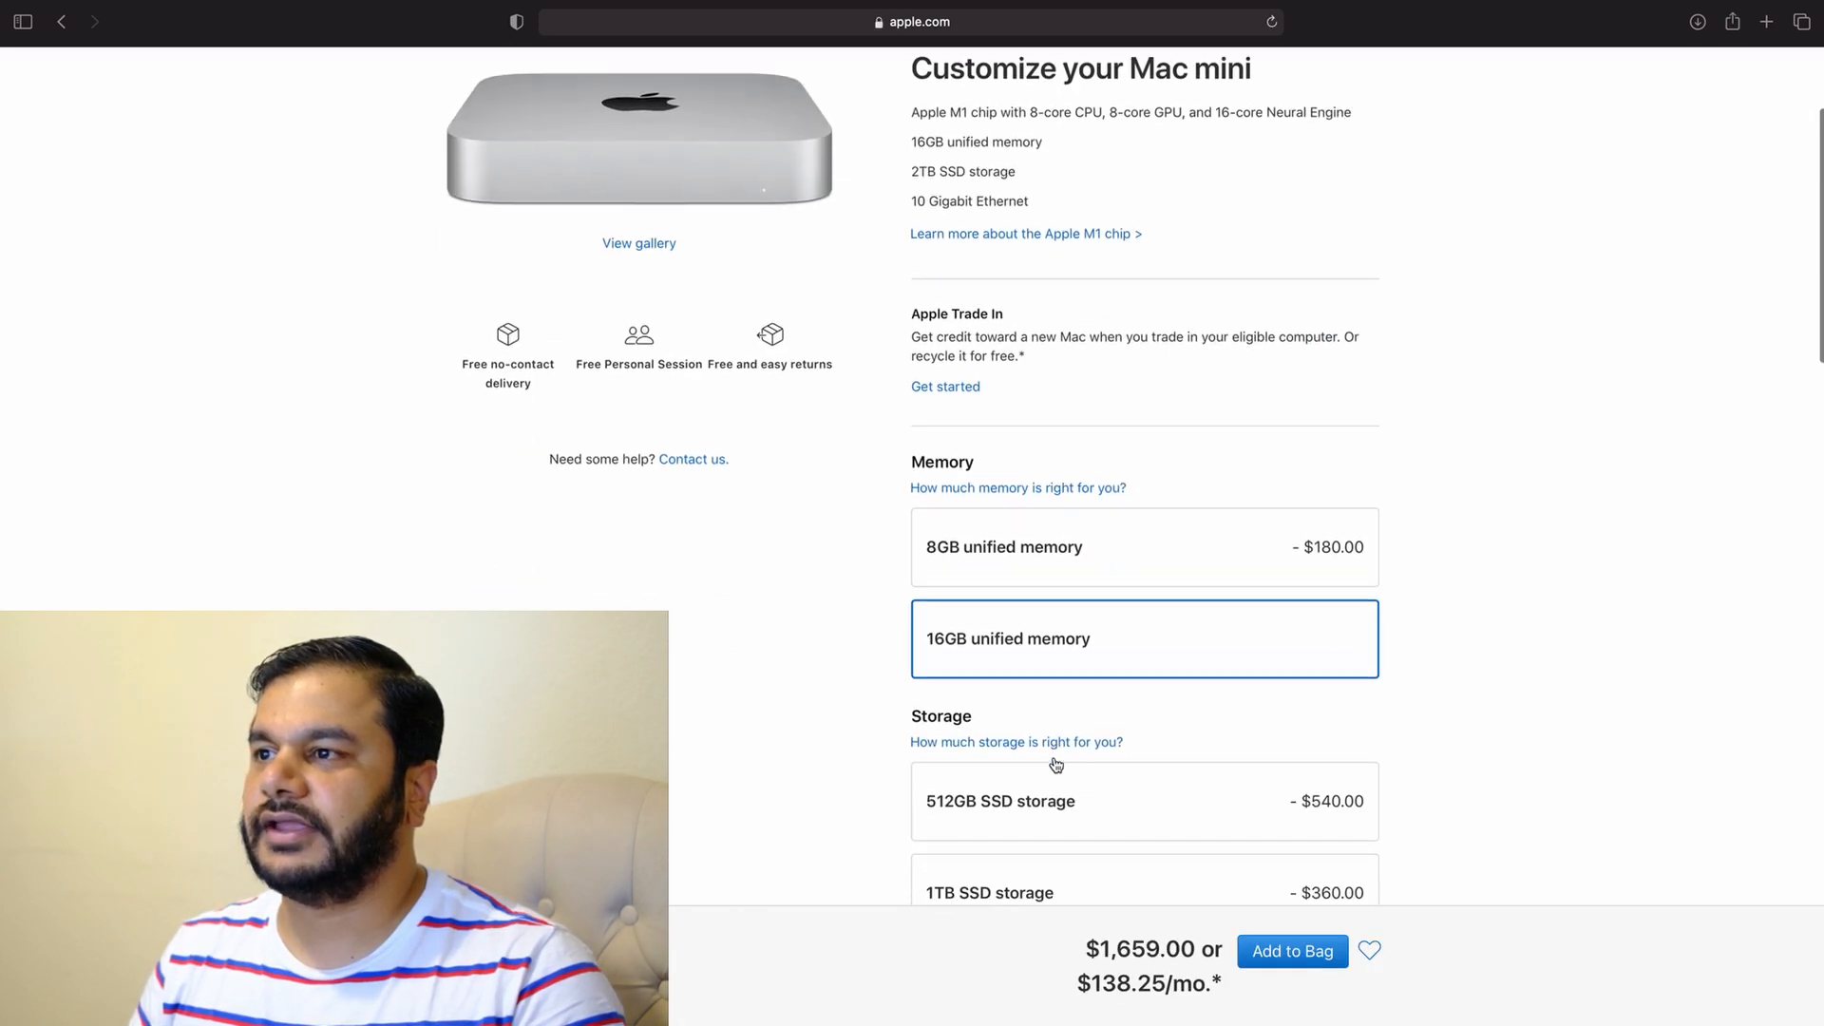
{"action": "scroll", "scroll_direction": "down", "scroll_amount": 3}
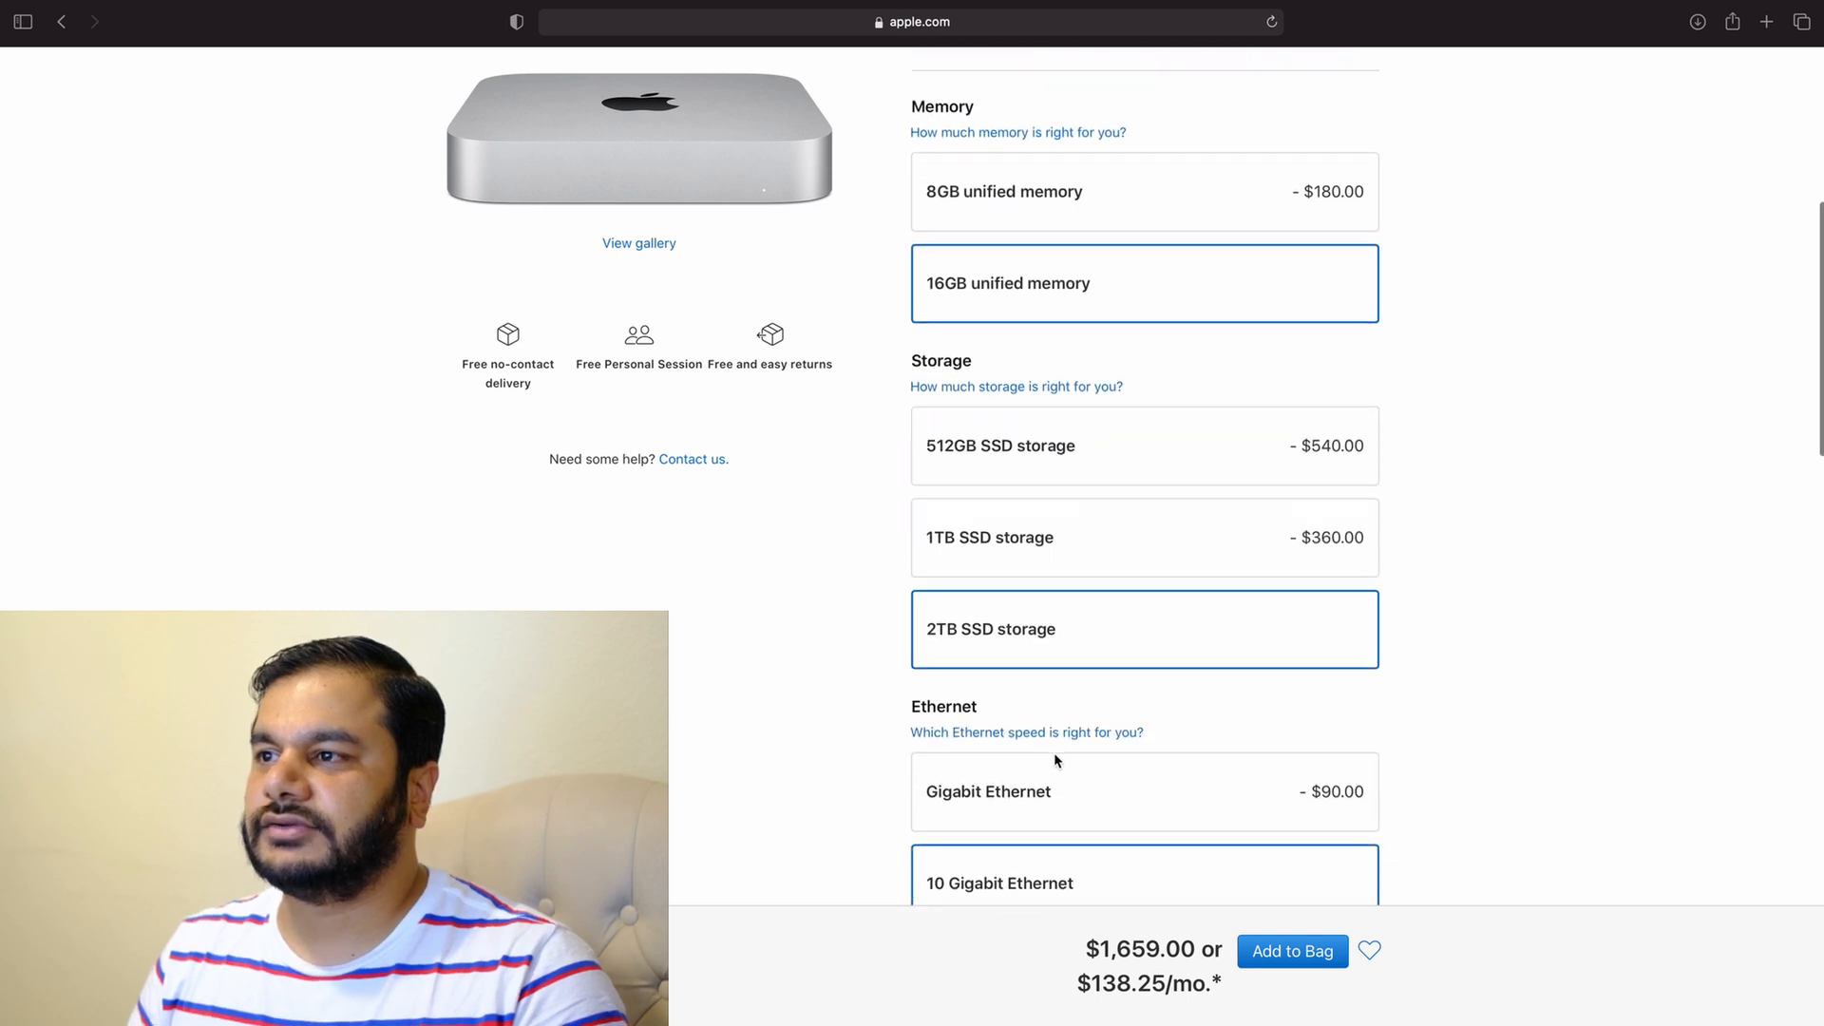
{"action": "scroll", "scroll_direction": "down", "scroll_amount": 3}
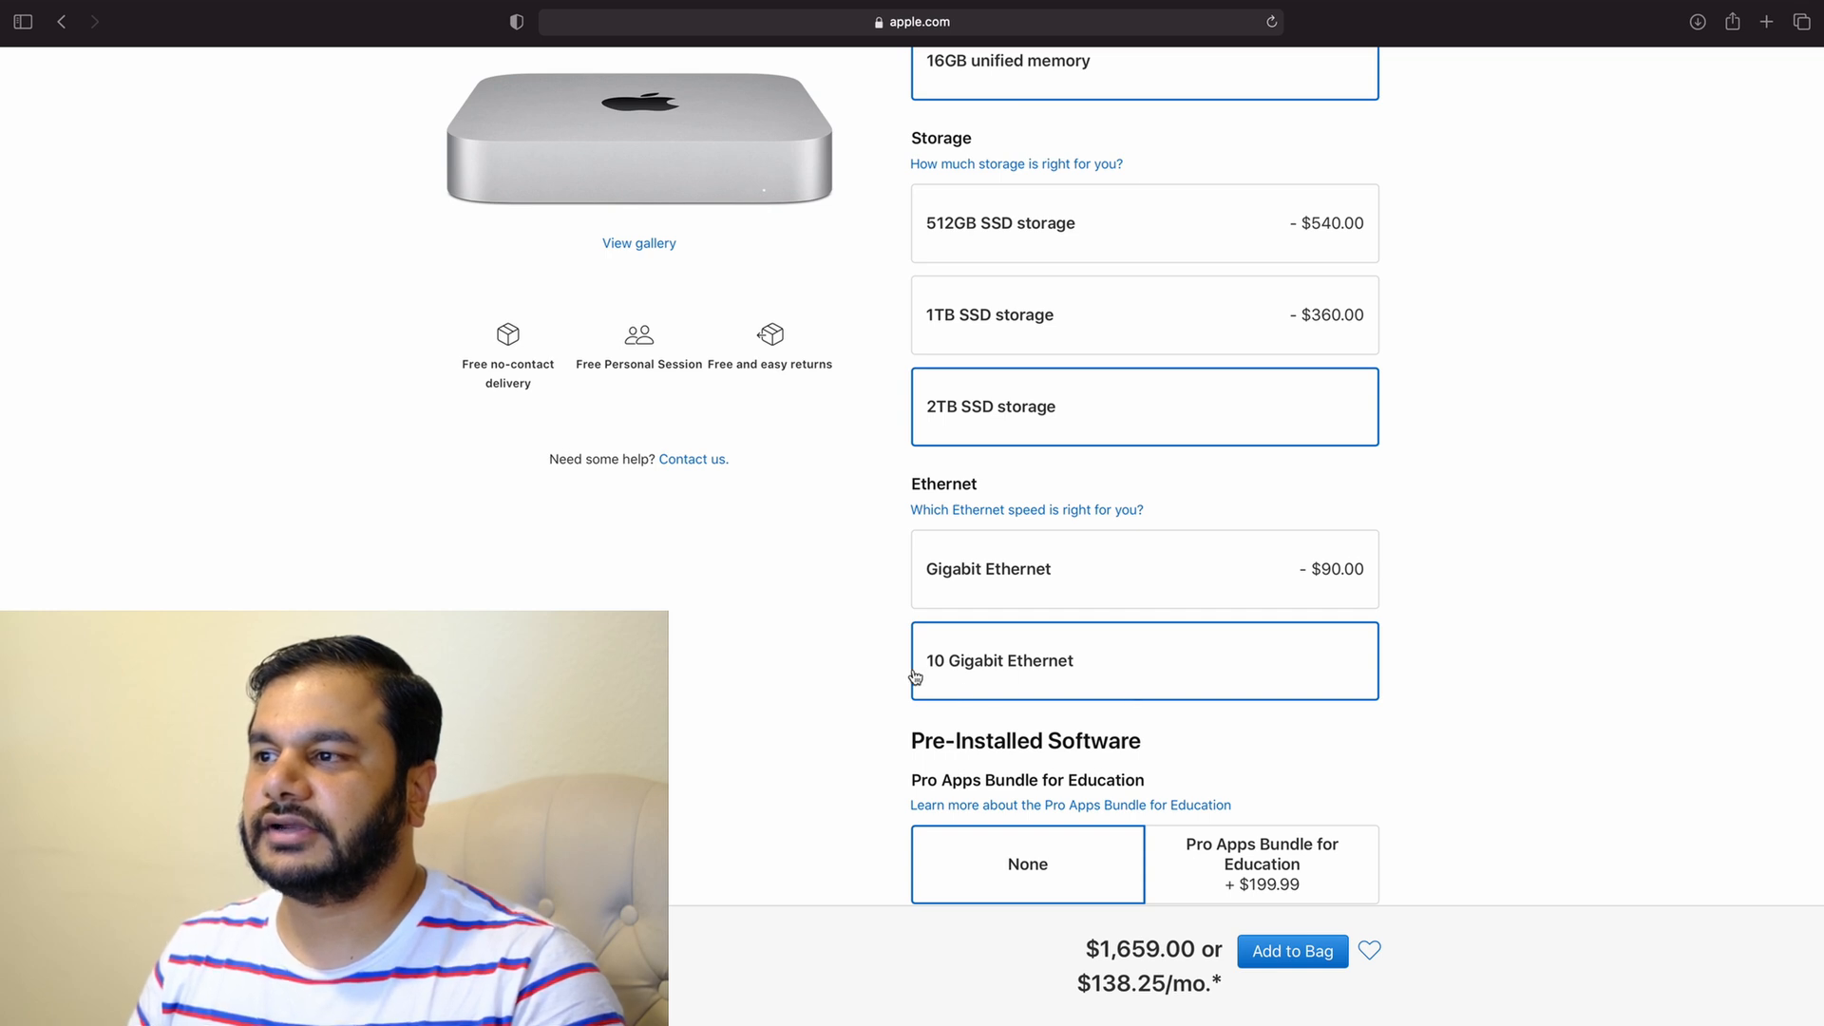
{"action": "mouse_move", "coordinate": [893, 670]}
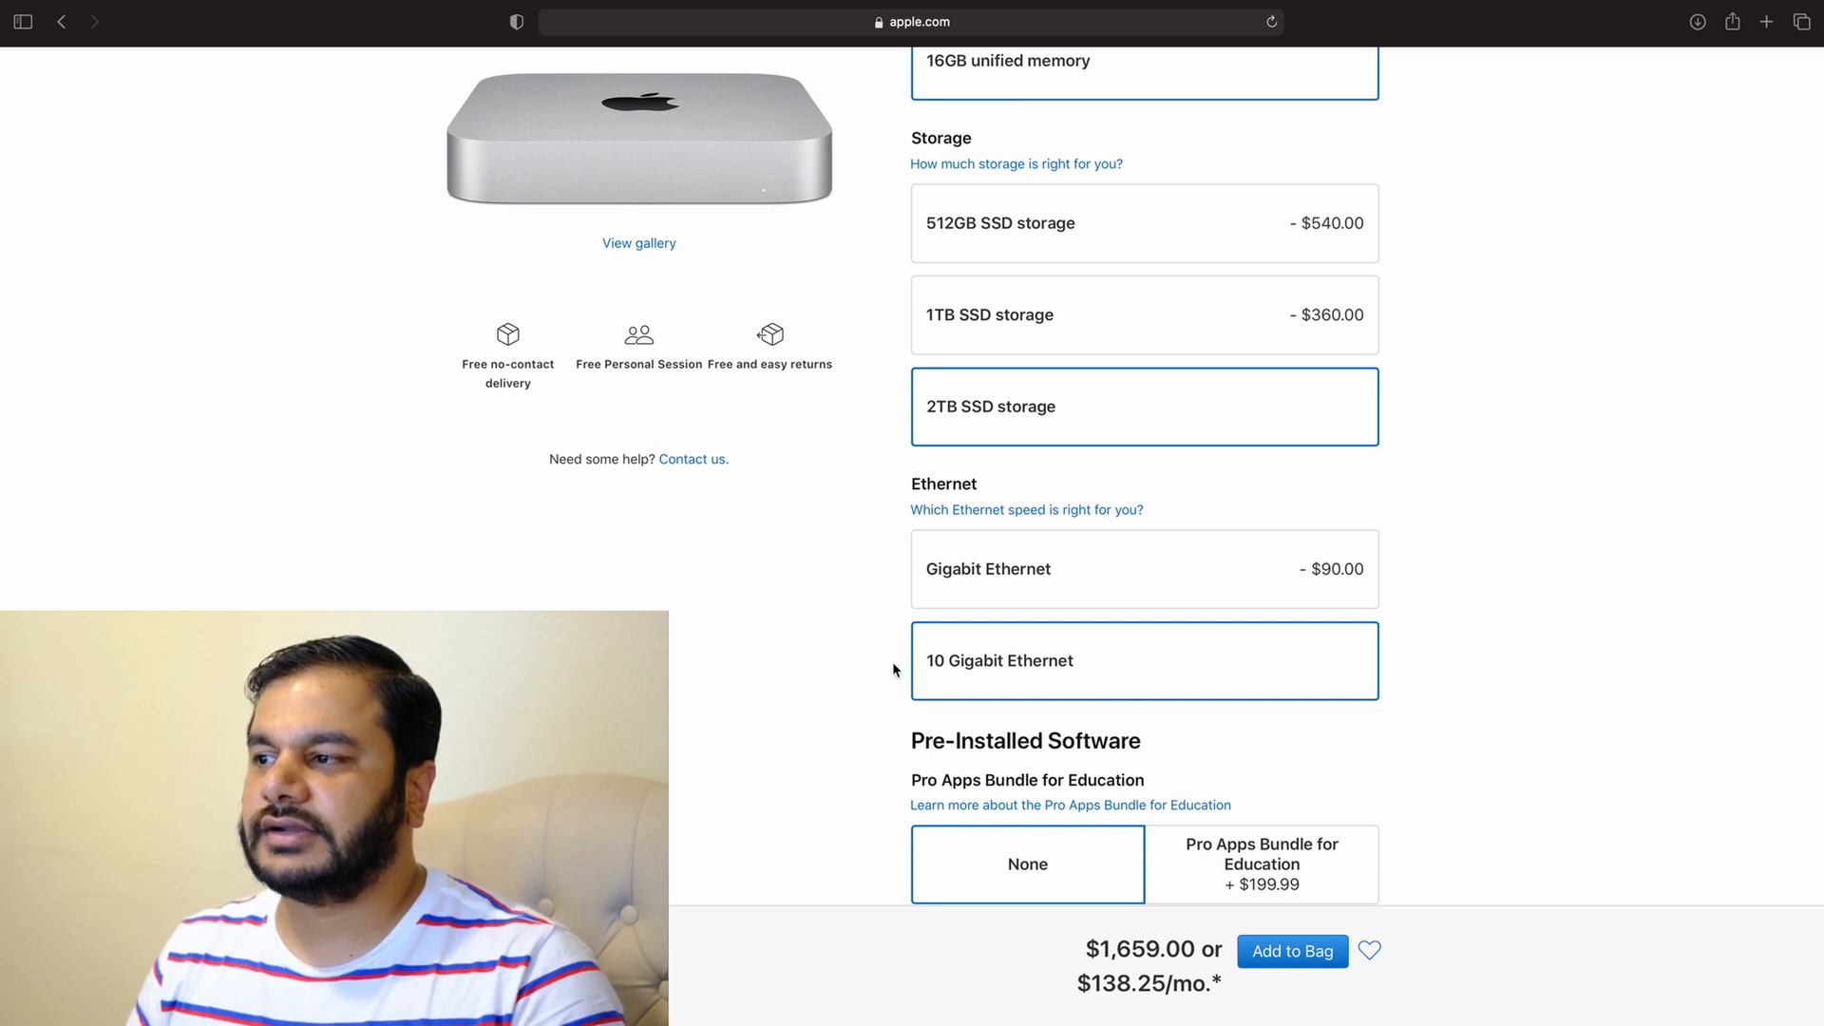
{"action": "mouse_move", "coordinate": [1166, 825]}
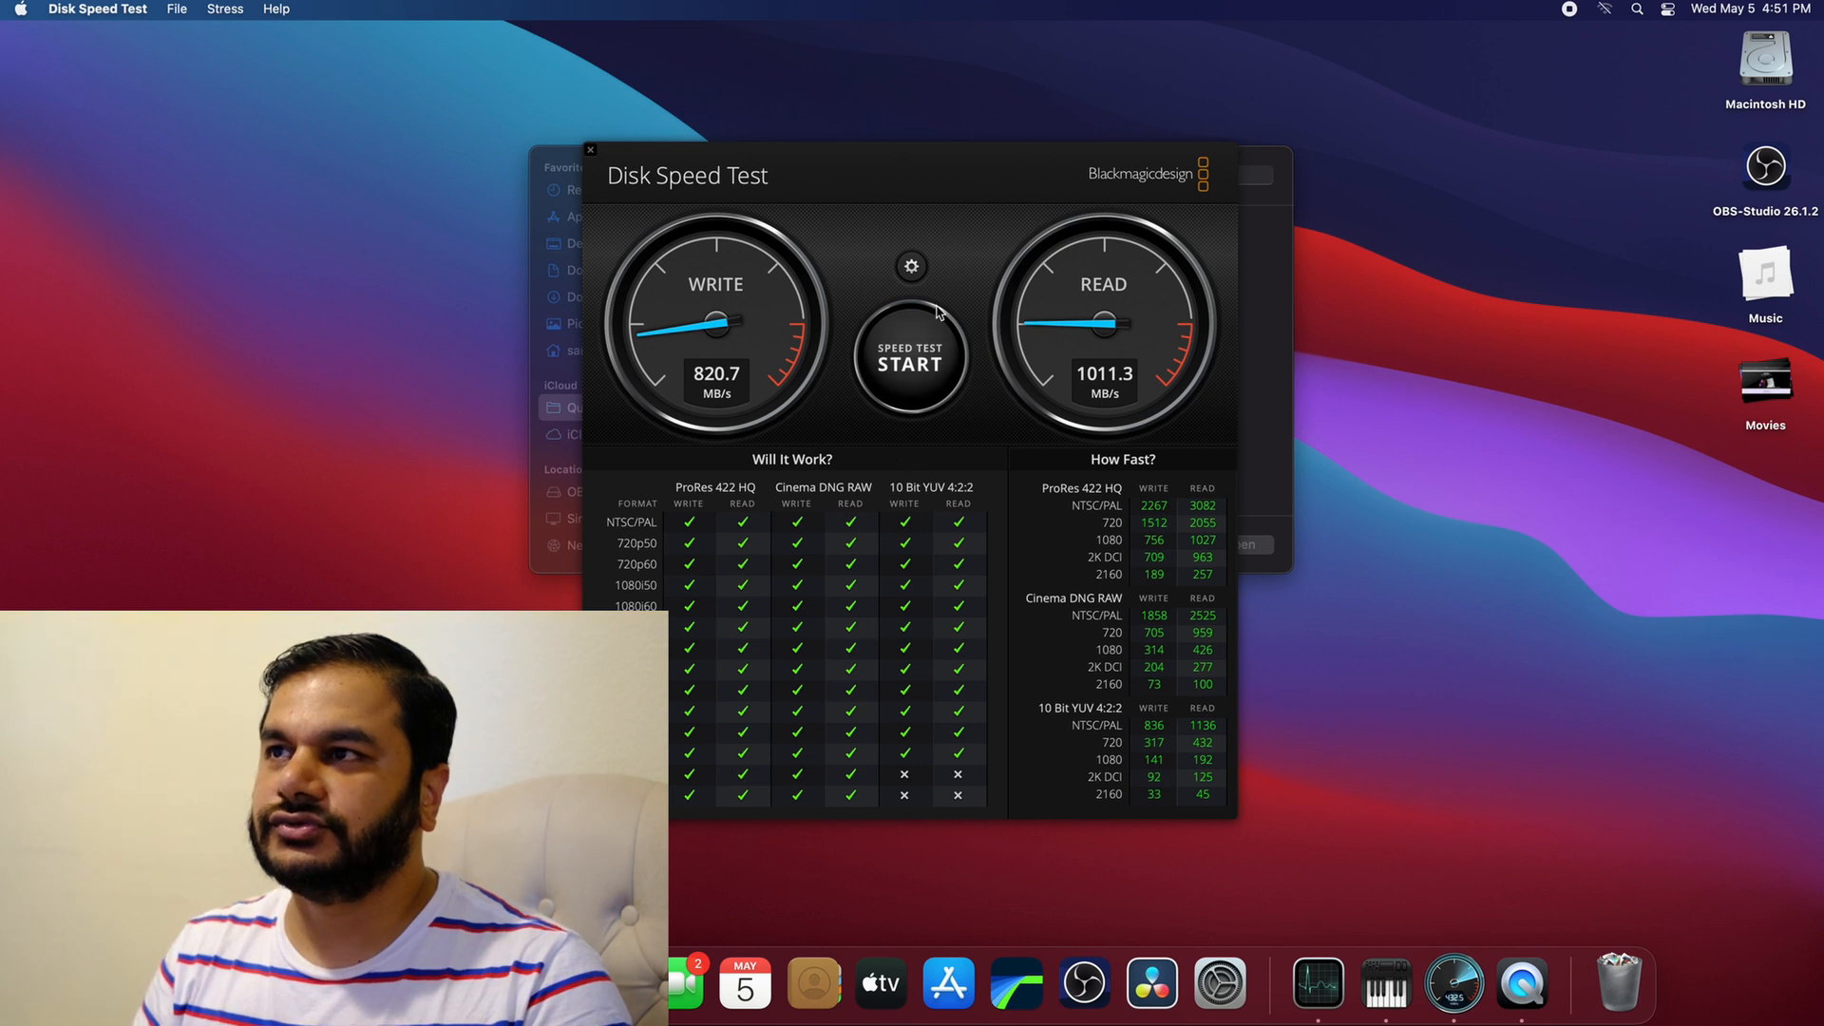
Choose the Multimedia folder on the Singh NAS share as the target drive.
{"action": "left_click", "coordinate": [912, 266]}
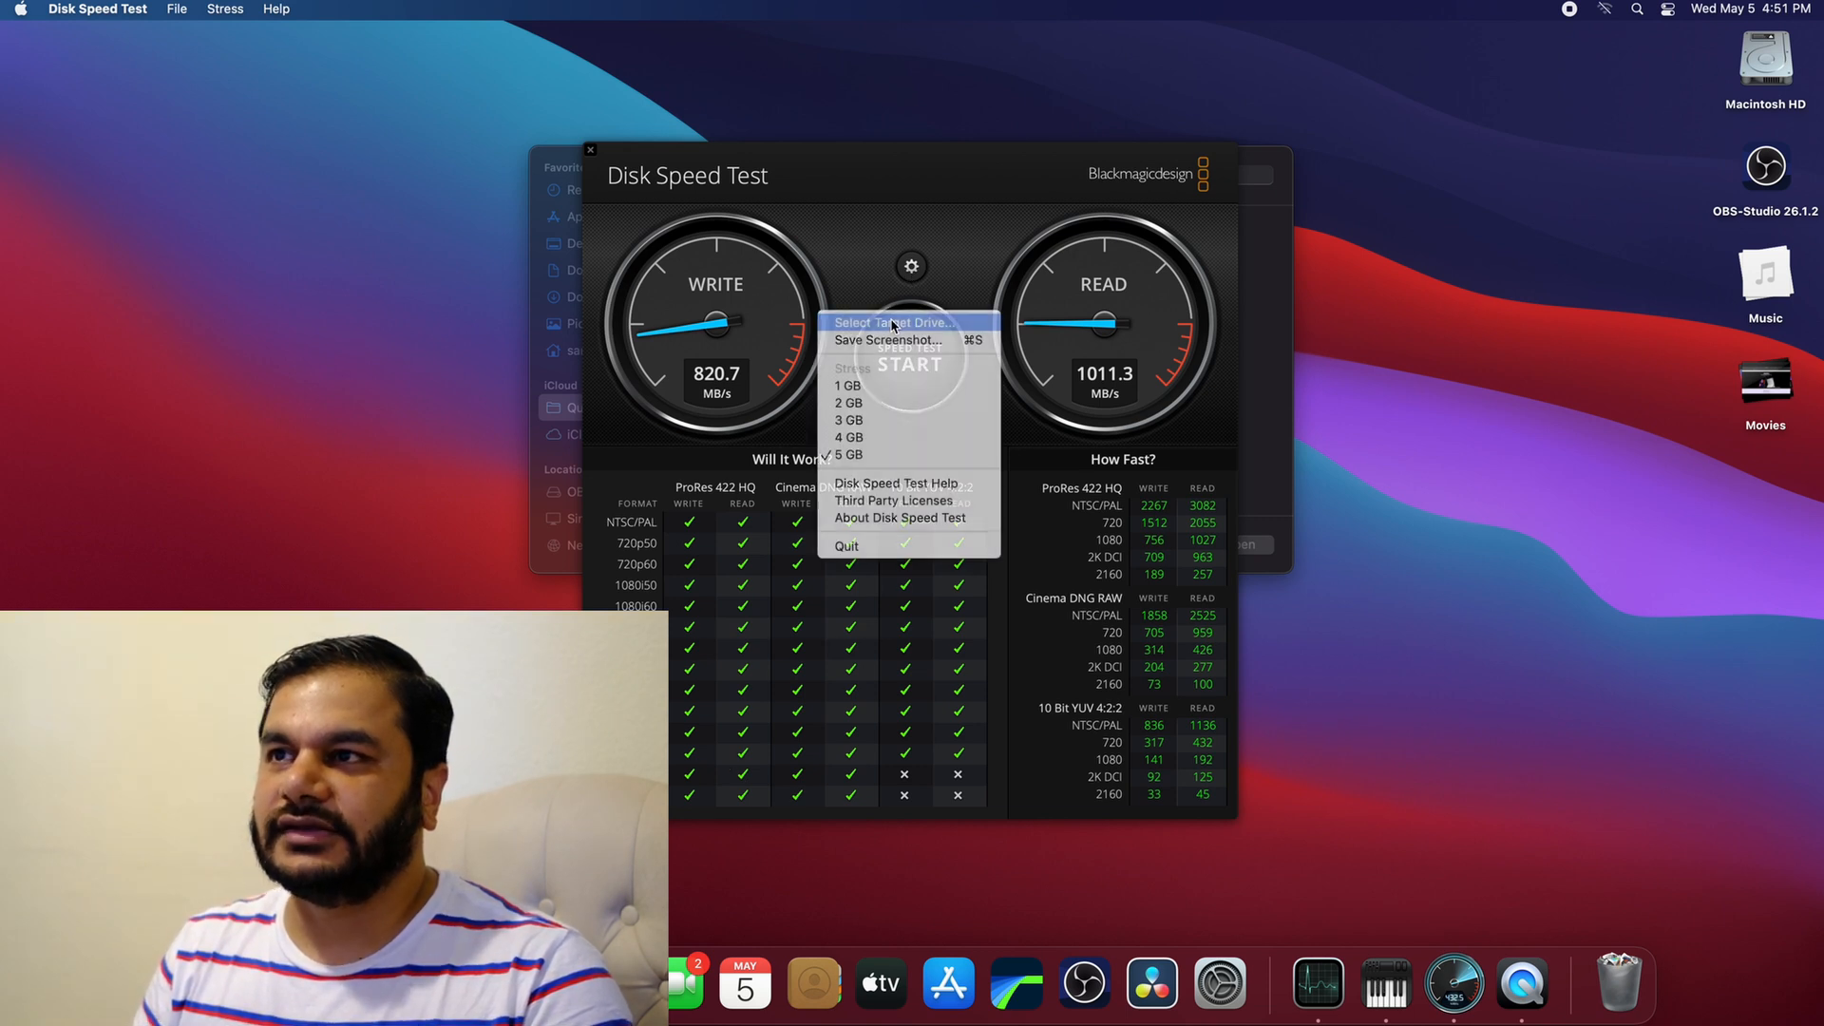
{"action": "left_click", "coordinate": [892, 322]}
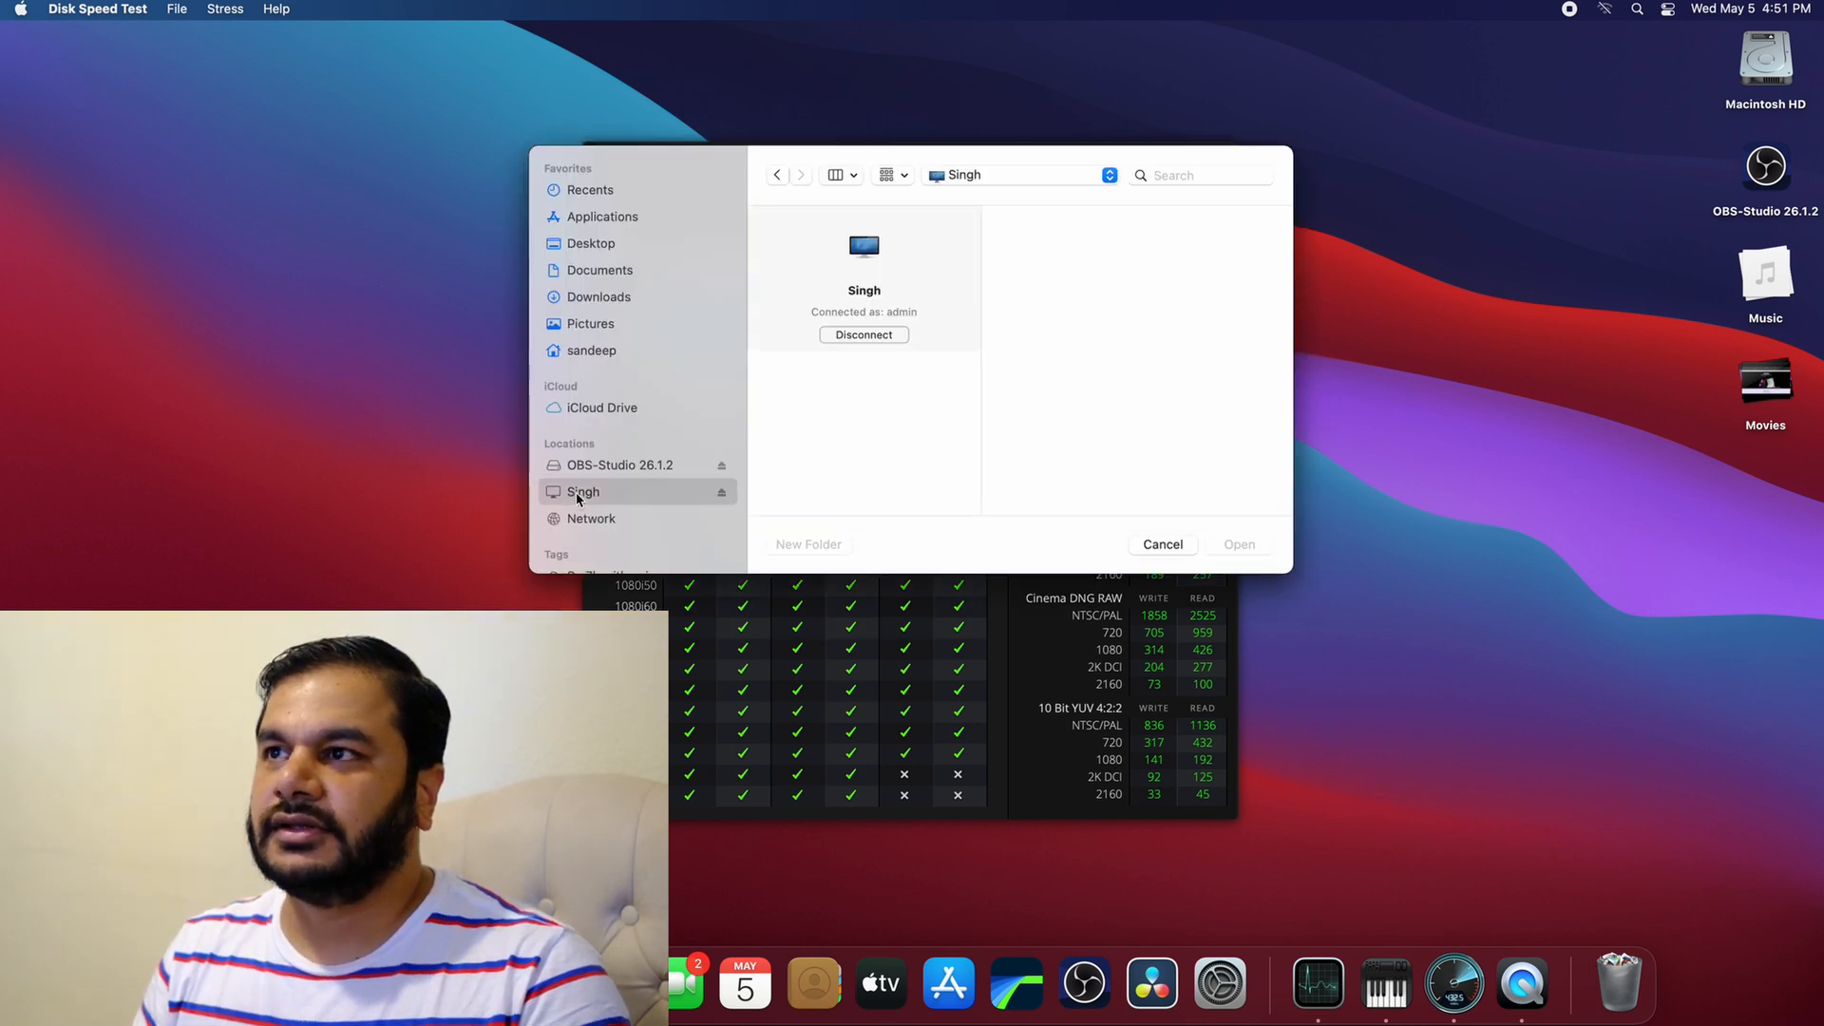
{"action": "left_click", "coordinate": [582, 491]}
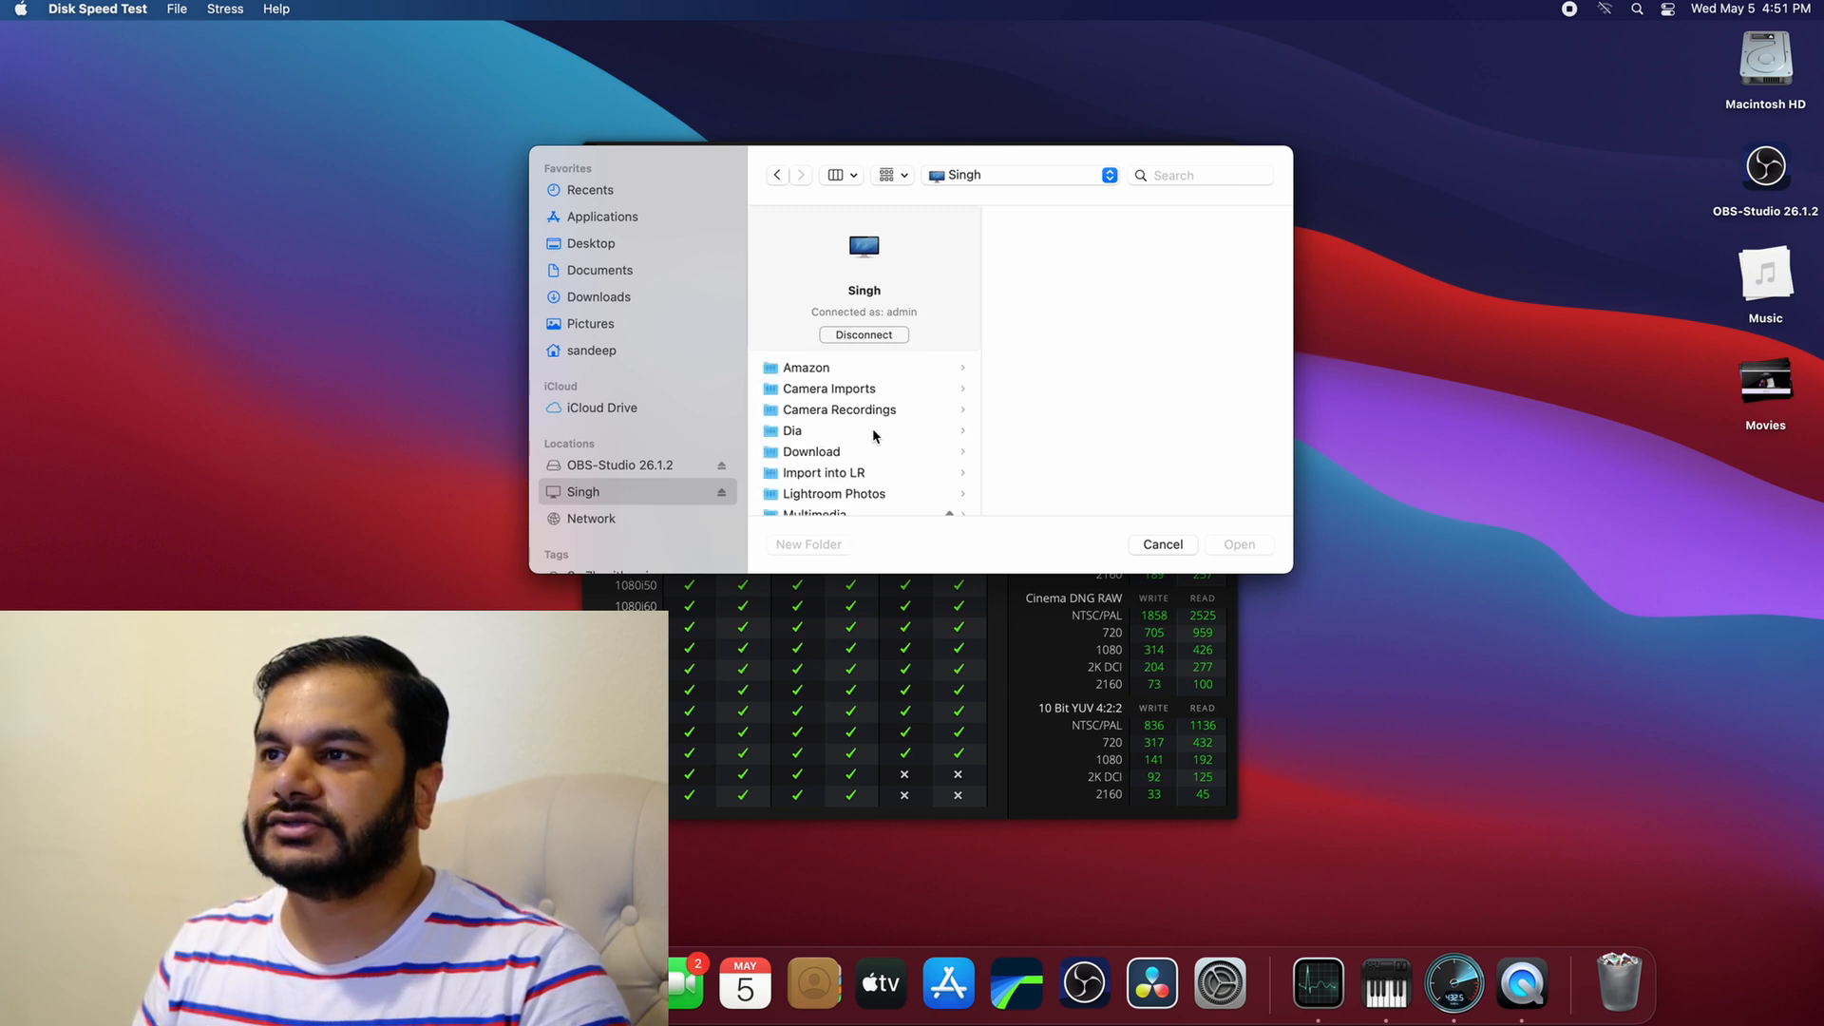
{"action": "scroll", "scroll_direction": "down", "scroll_amount": 3}
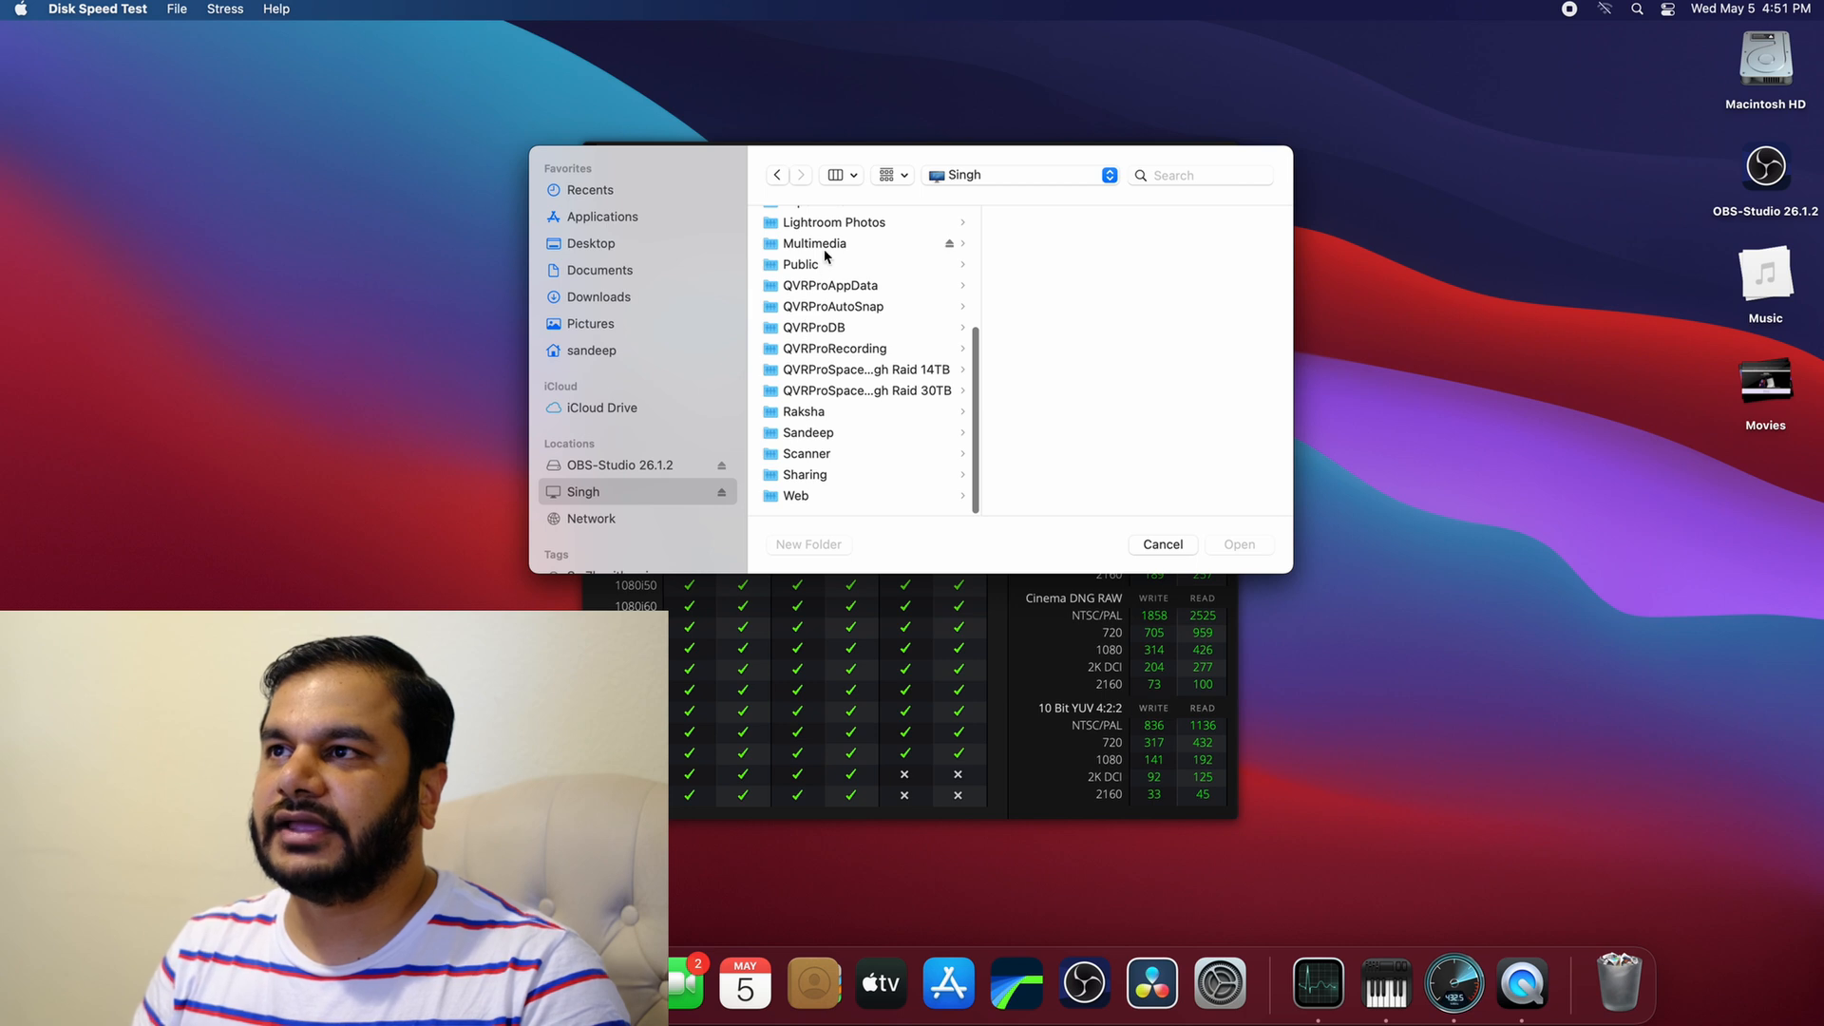
{"action": "left_click", "coordinate": [815, 243]}
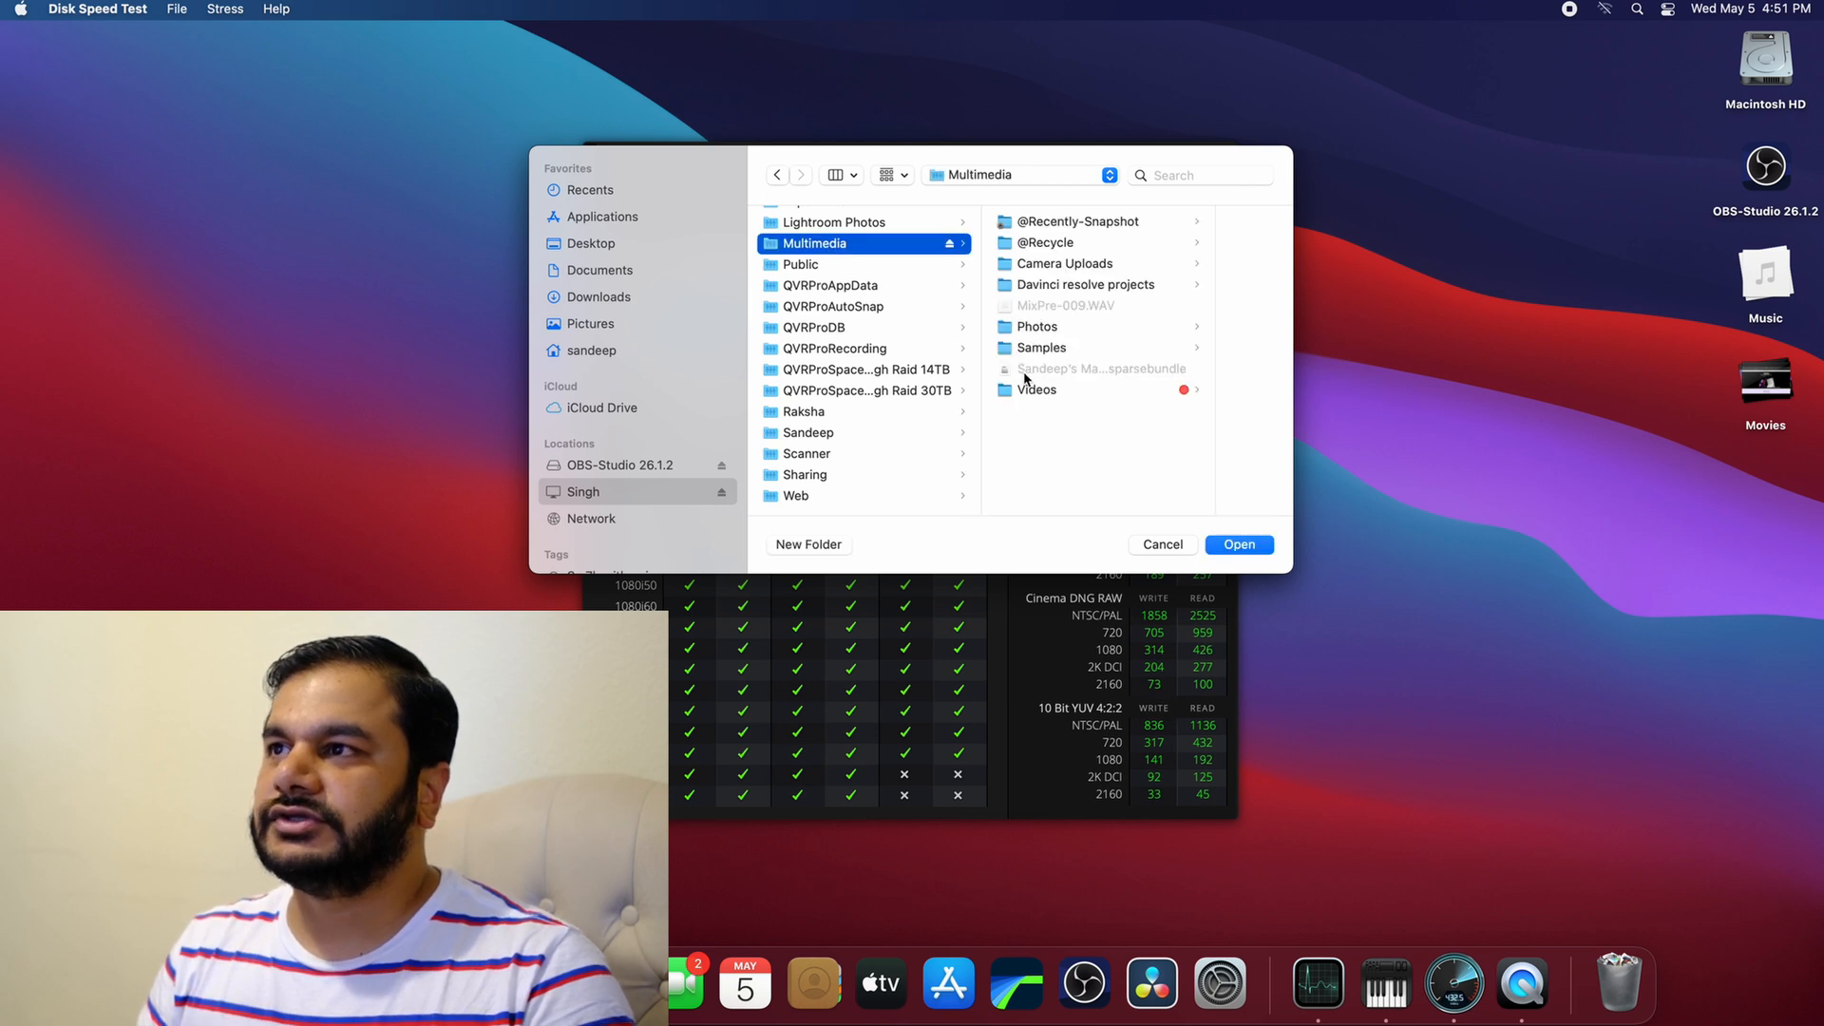
{"action": "mouse_move", "coordinate": [1022, 398]}
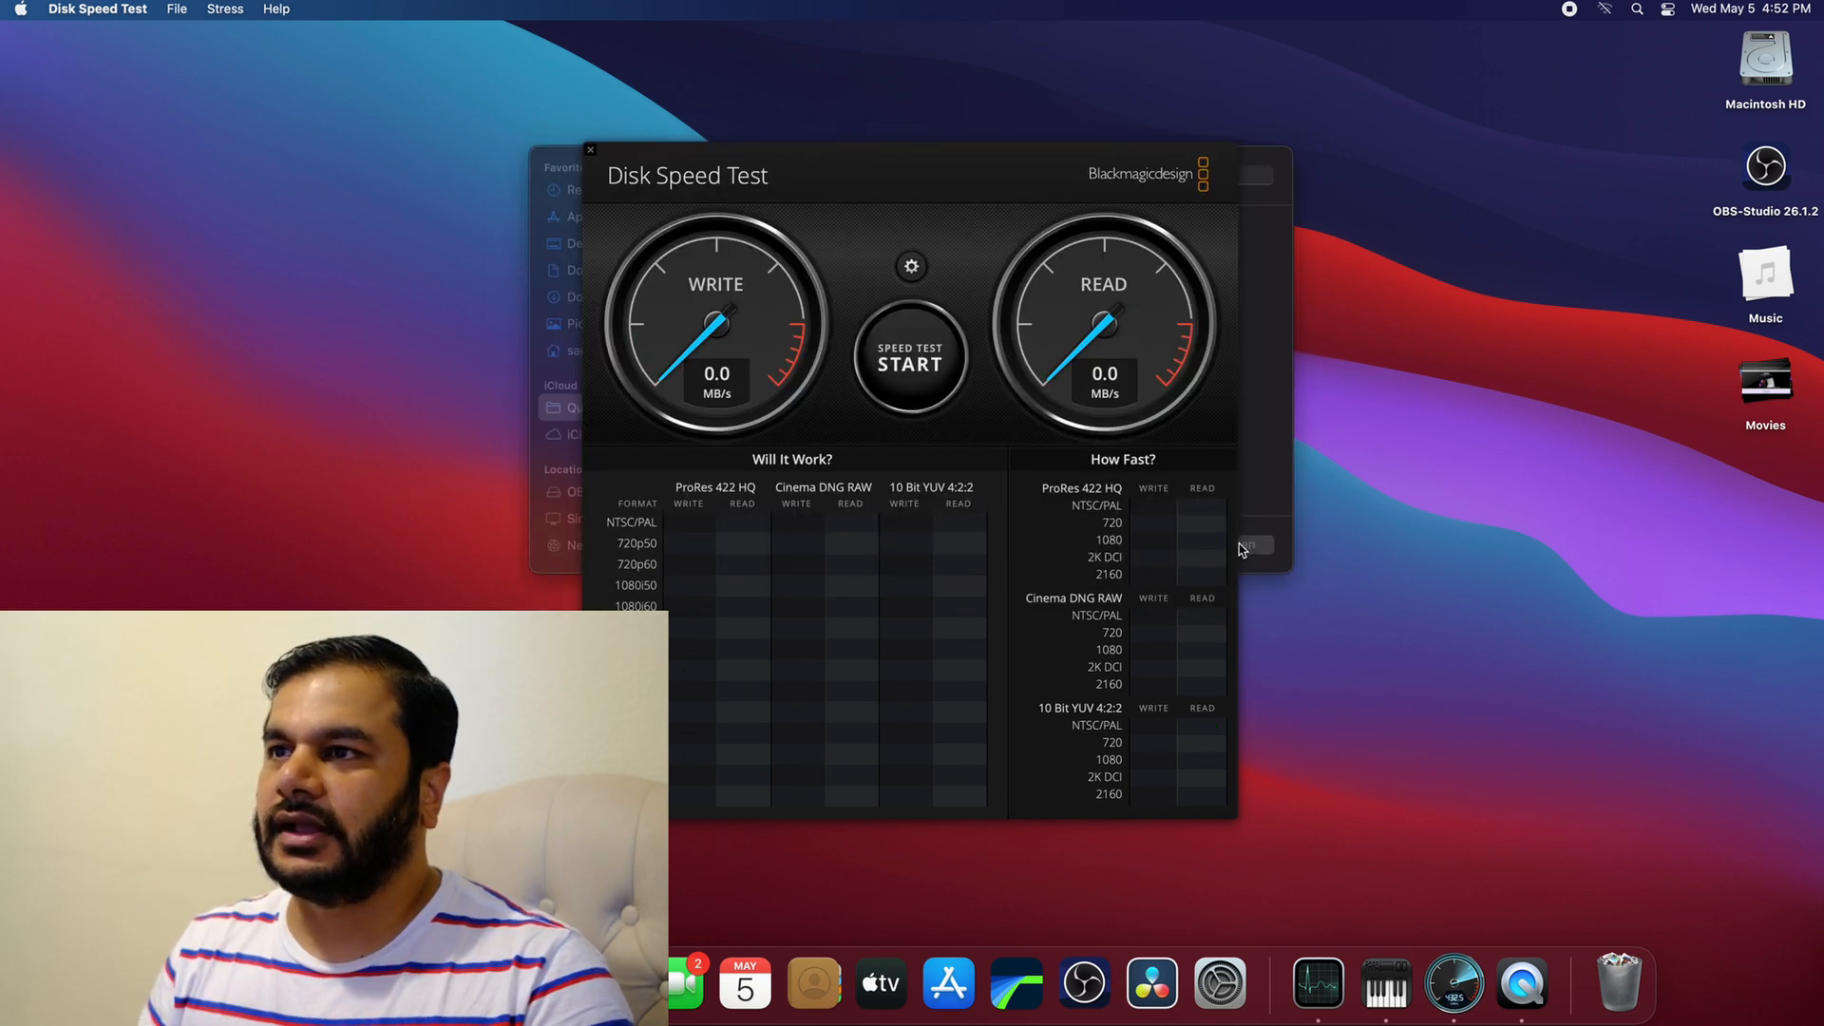
Benchmark the NAS Multimedia folder, reaching 915.3 MB/s write and 715.4 MB/s read.
{"action": "left_click", "coordinate": [910, 353]}
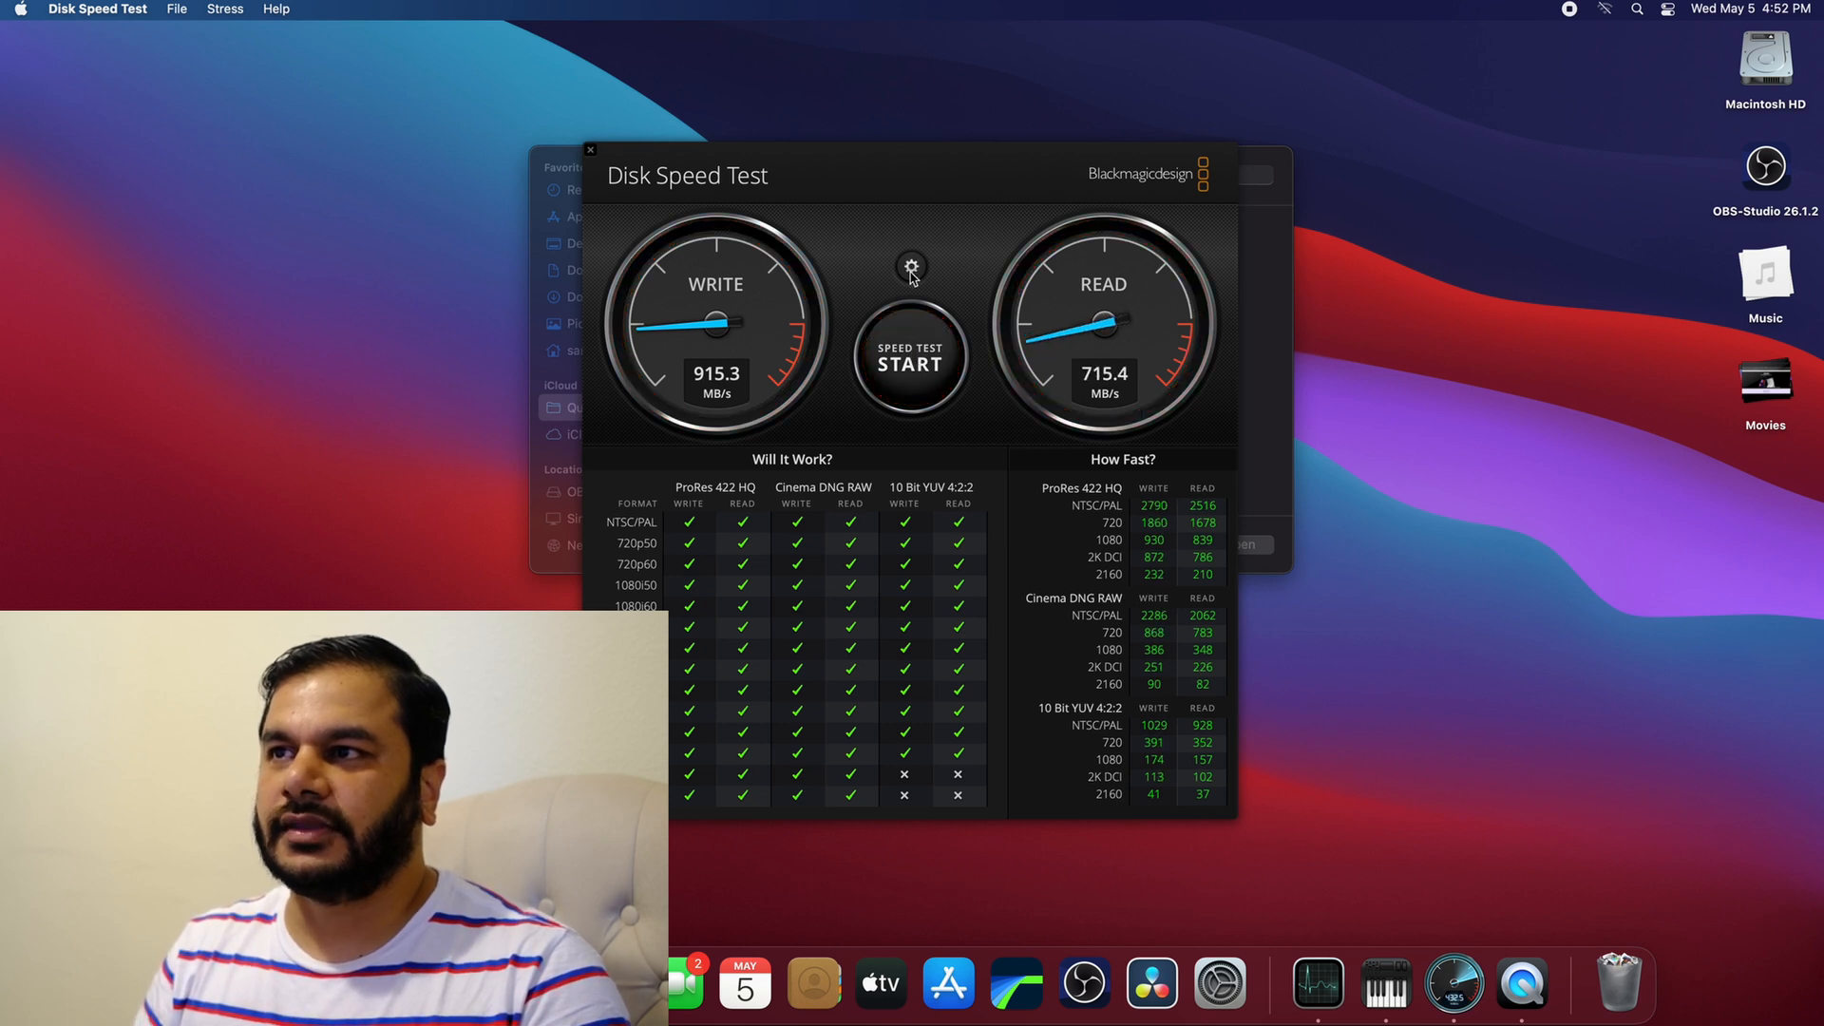
Switch the target to the internal drive and start a new benchmark.
{"action": "left_click", "coordinate": [912, 266]}
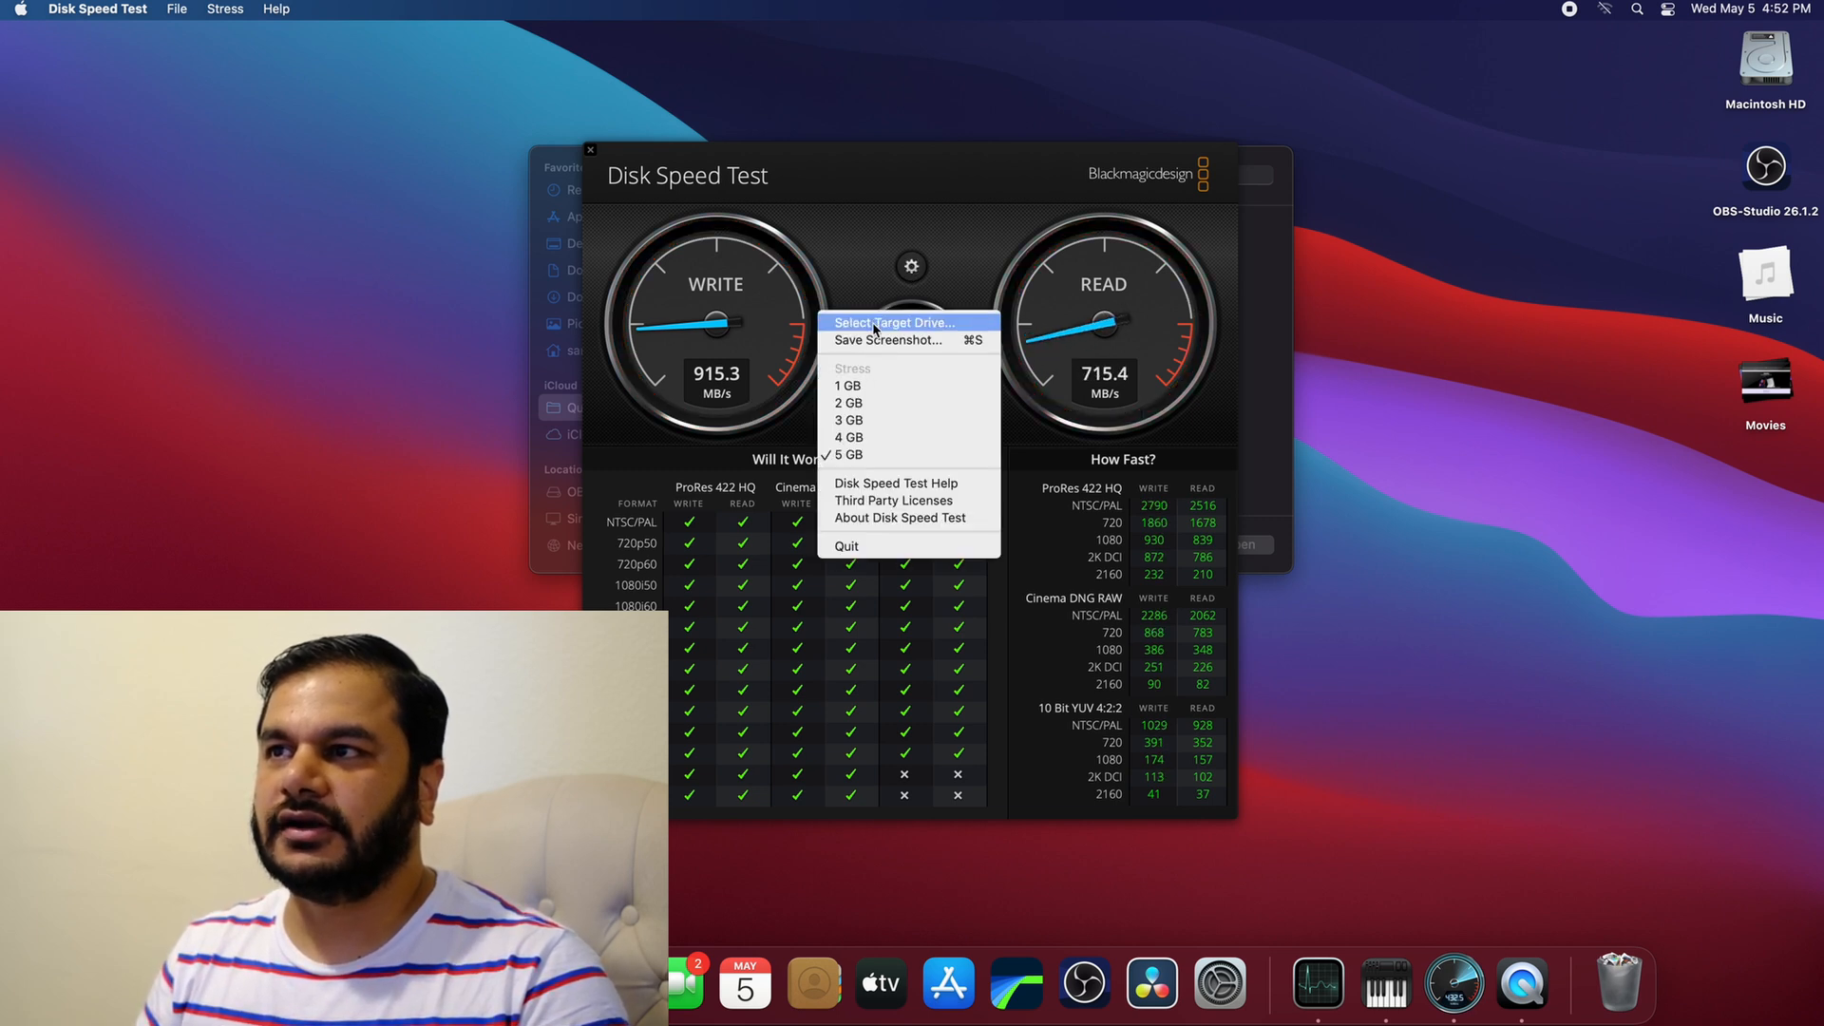
{"action": "left_click", "coordinate": [892, 322]}
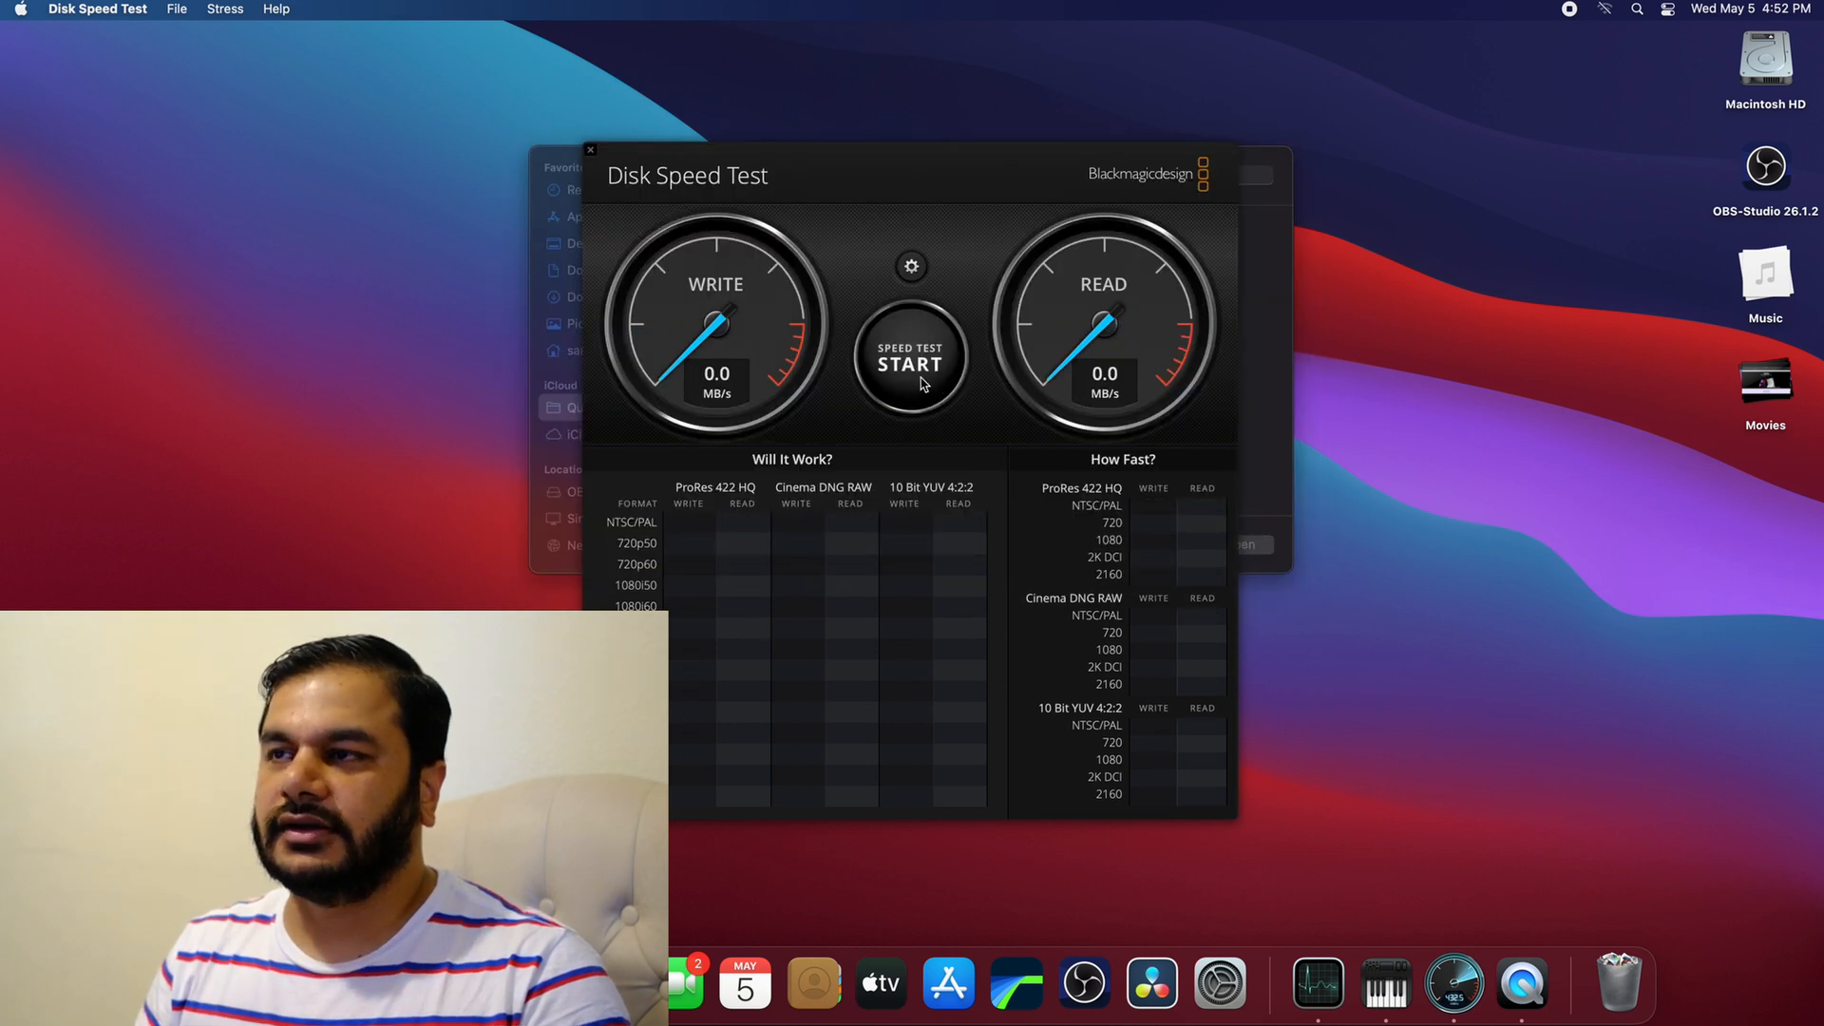
{"action": "left_click", "coordinate": [910, 364]}
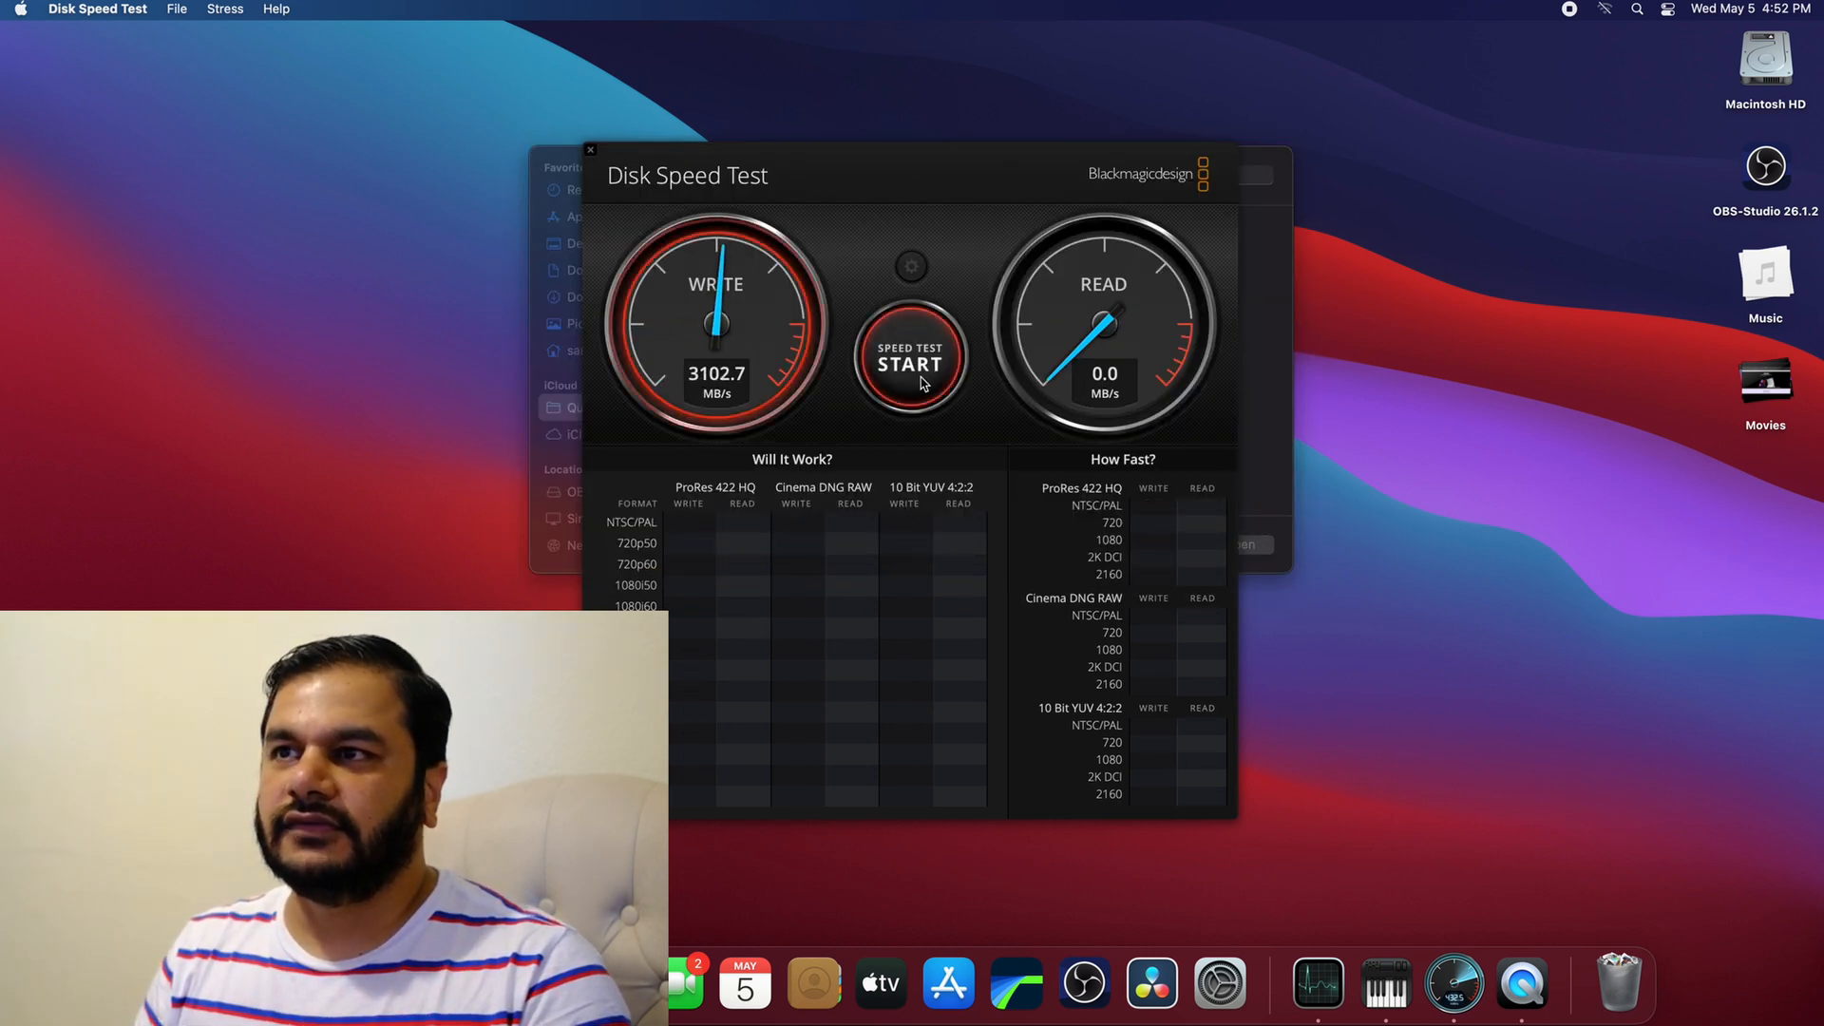